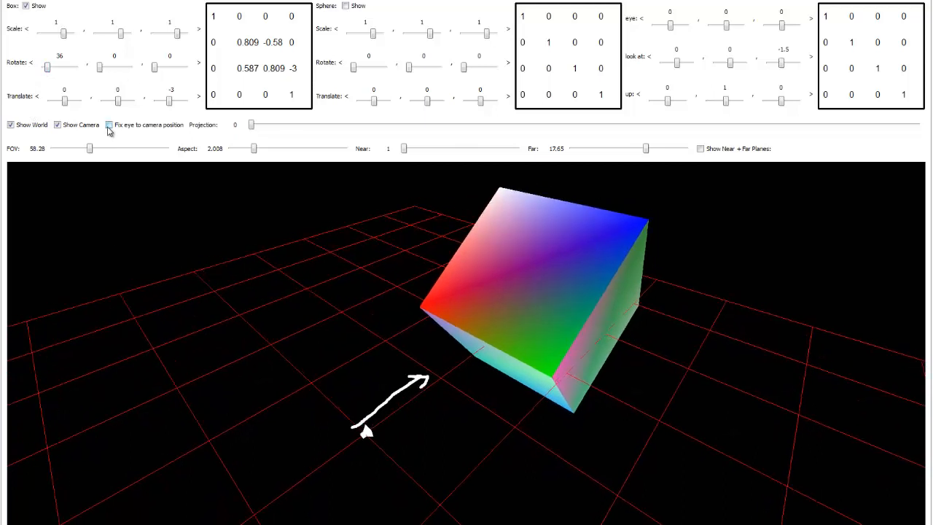
Toggle 'Fix eye to camera position' on, off and back on to view the cube from the camera's eye.
click(110, 124)
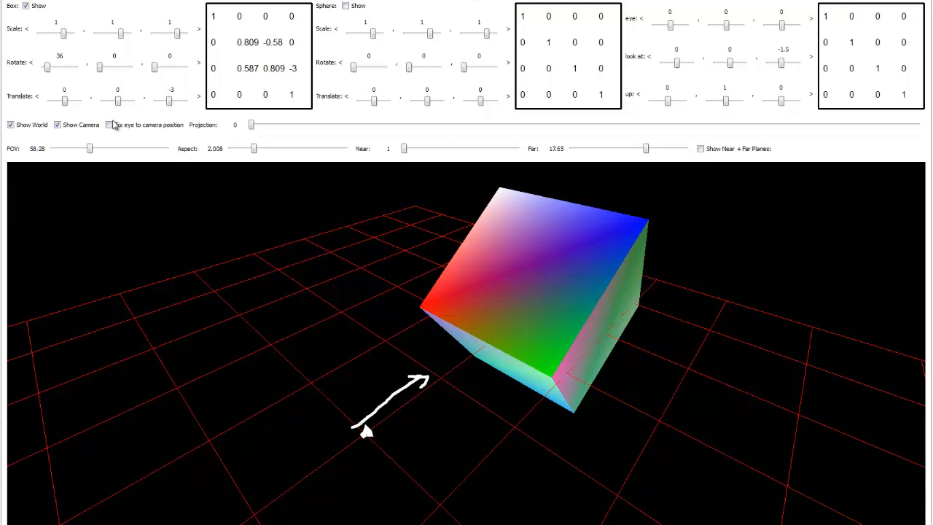
click(110, 125)
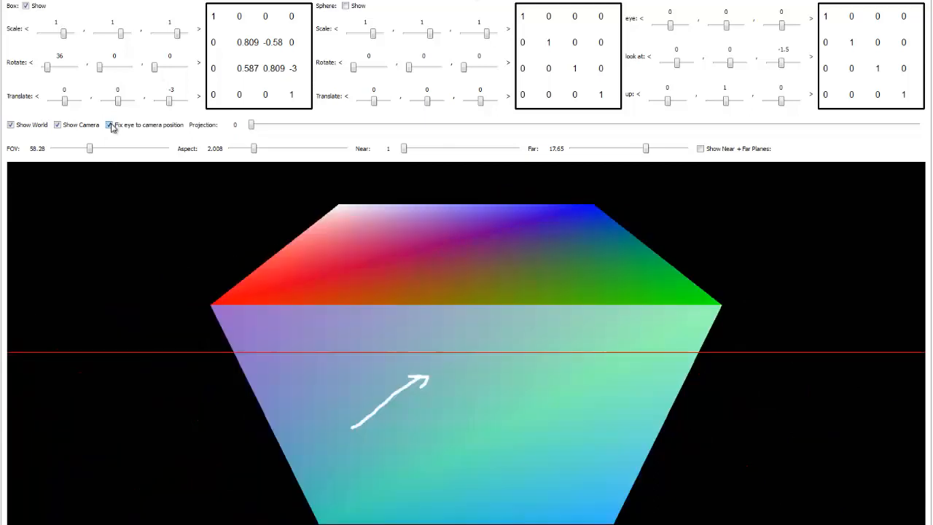
click(109, 124)
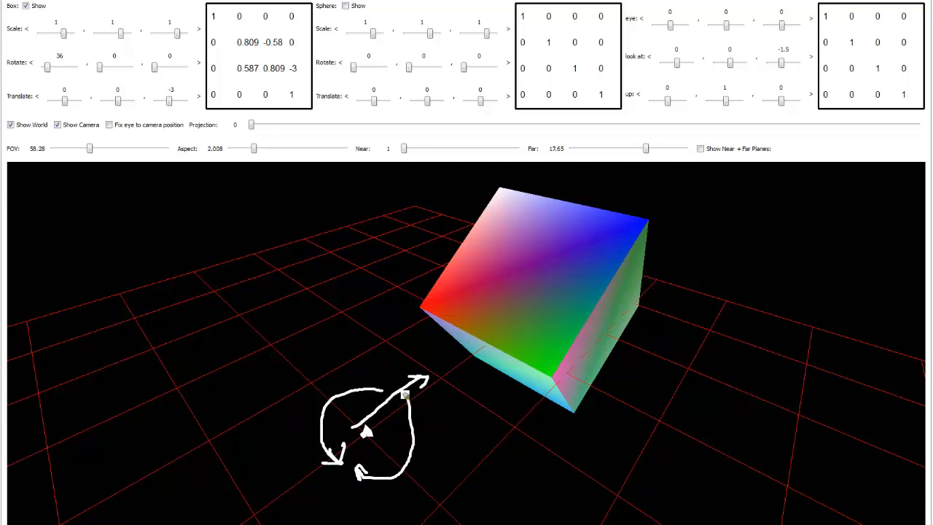
mouse_move(218, 315)
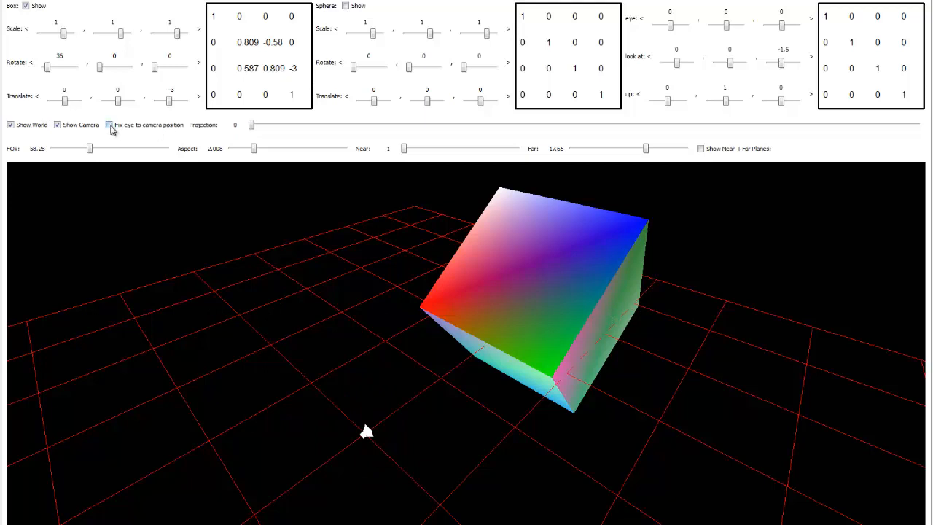
click(109, 124)
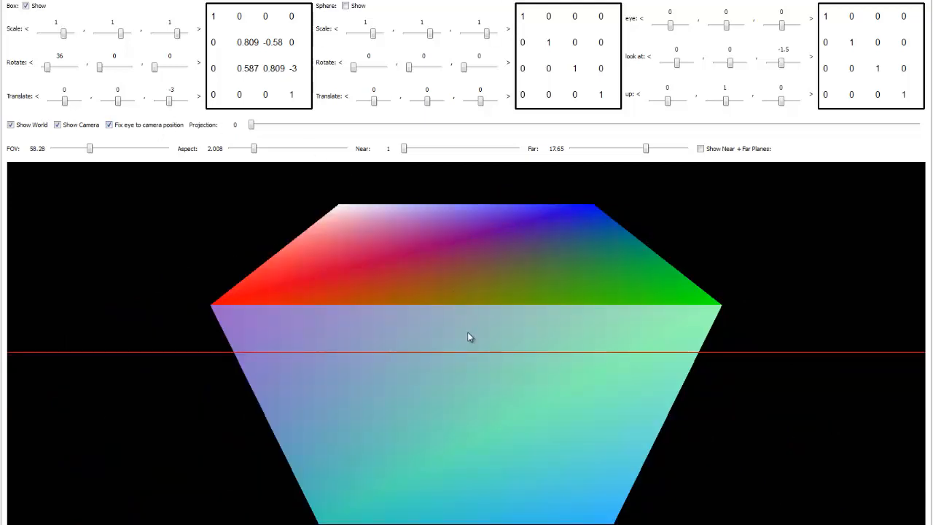
mouse_move(793, 373)
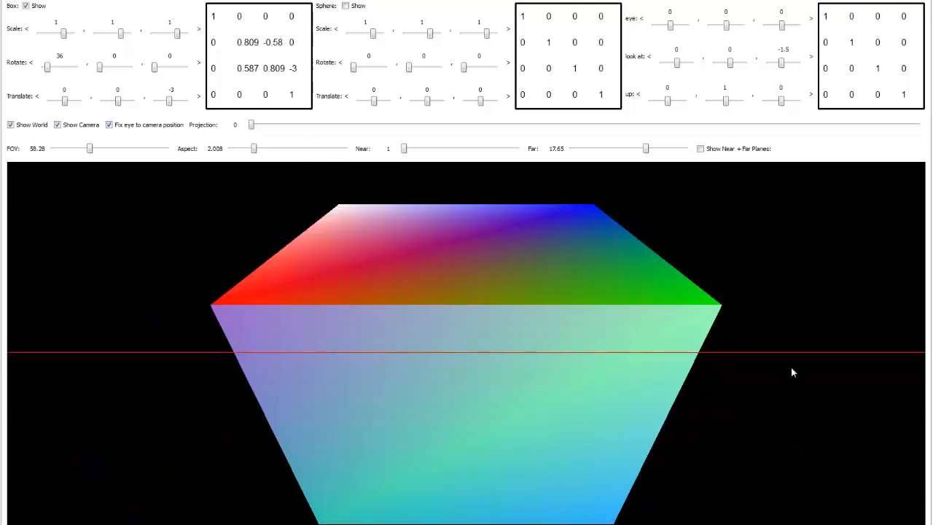
mouse_move(474, 374)
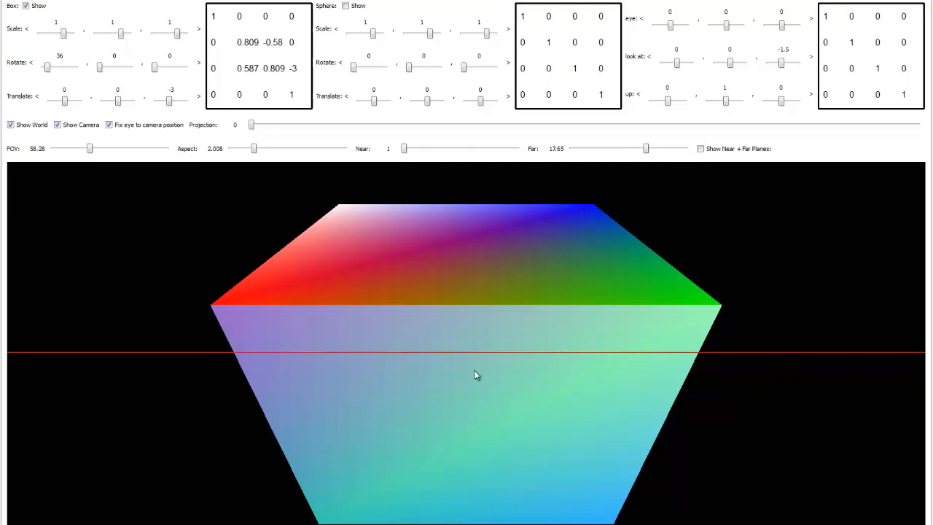
mouse_move(876, 336)
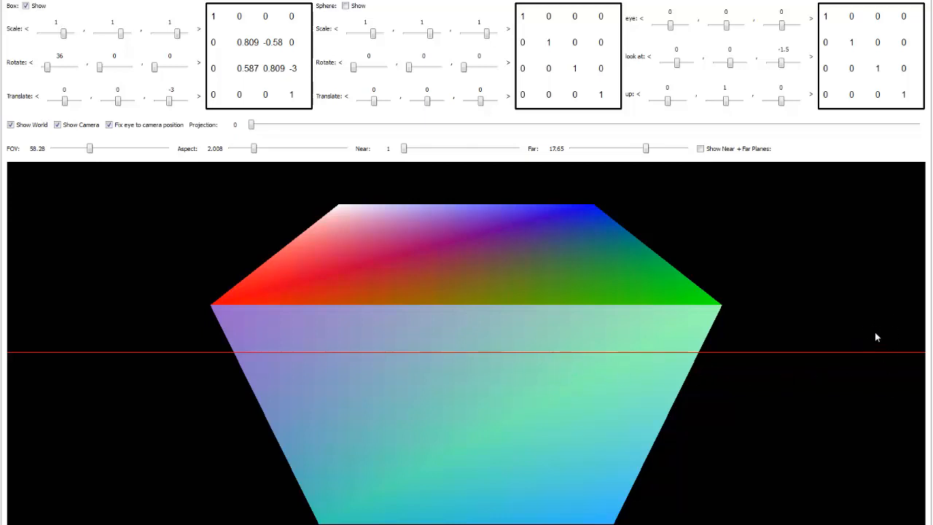
mouse_move(459, 357)
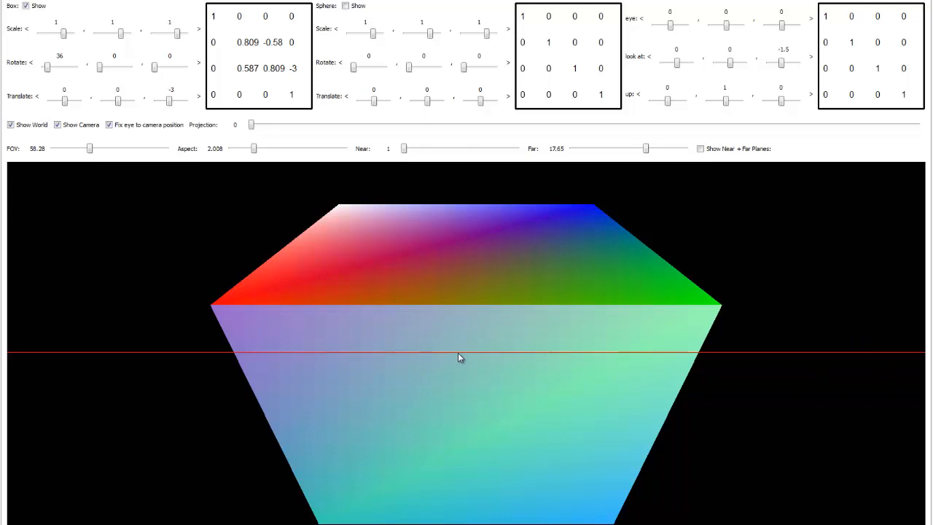
mouse_move(215, 357)
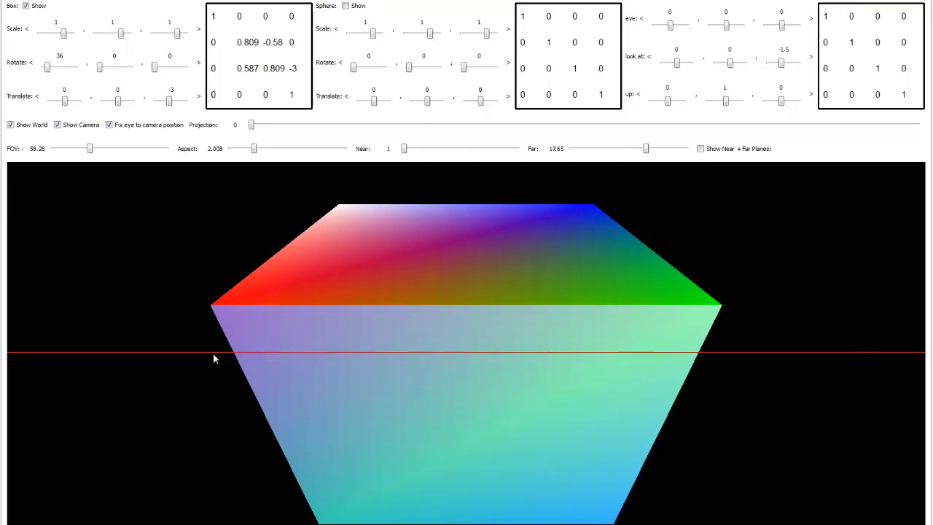
mouse_move(34, 347)
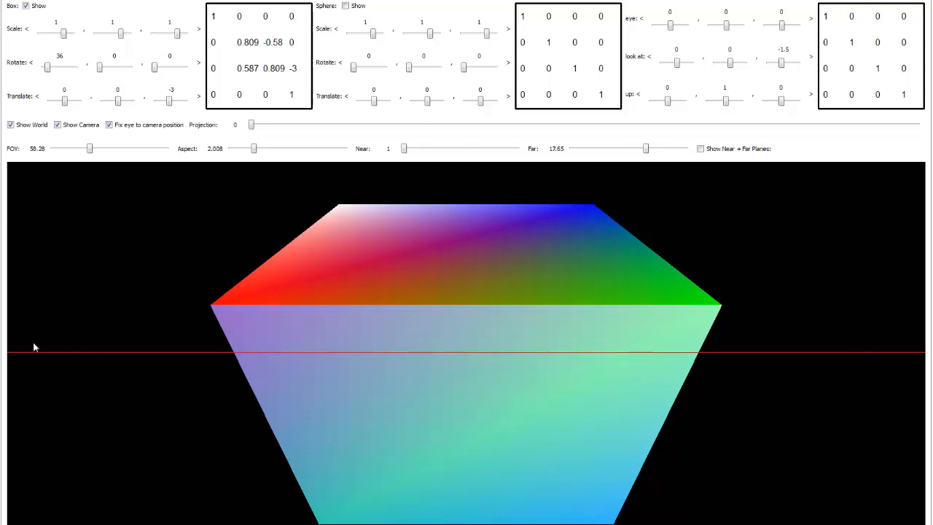
mouse_move(48, 353)
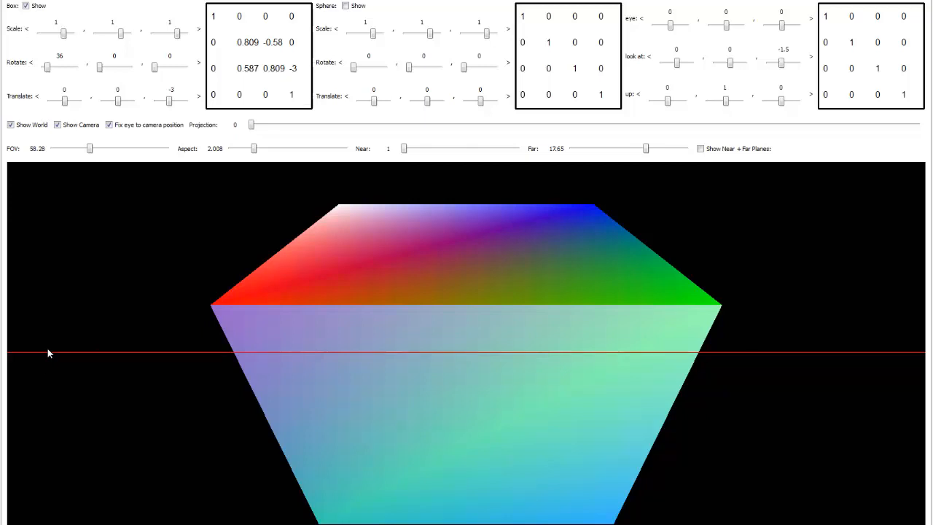
mouse_move(449, 367)
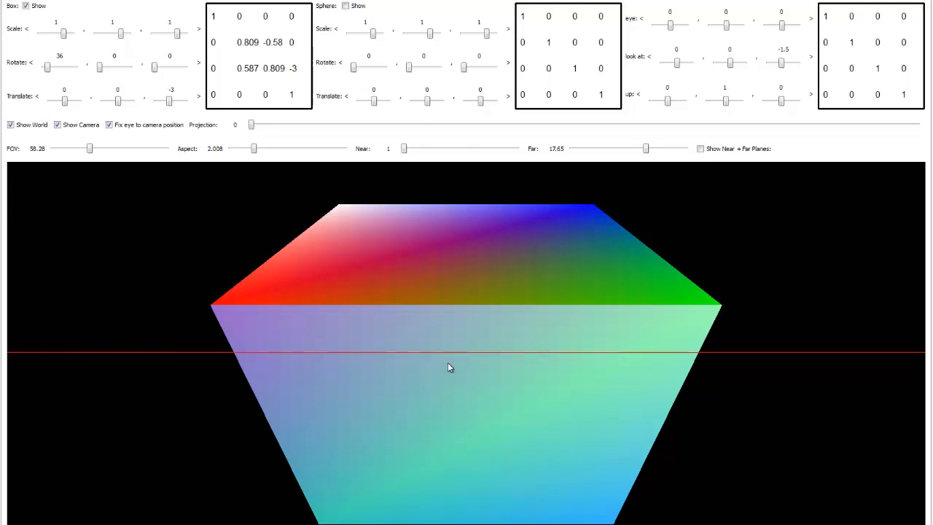
mouse_move(488, 356)
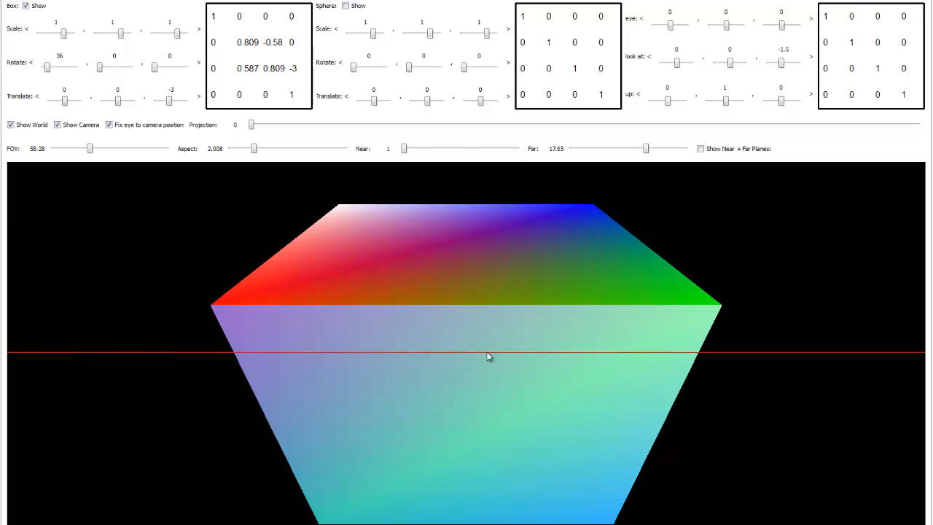
mouse_move(266, 352)
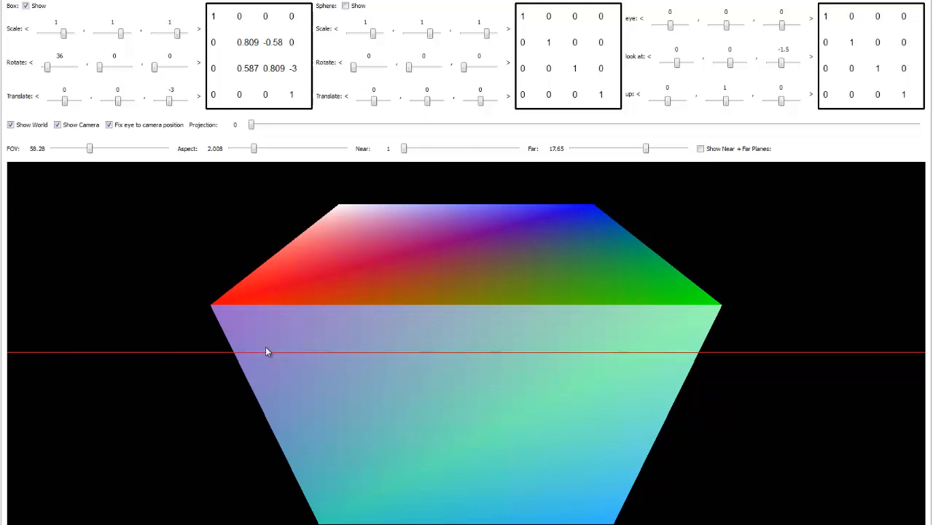
click(357, 6)
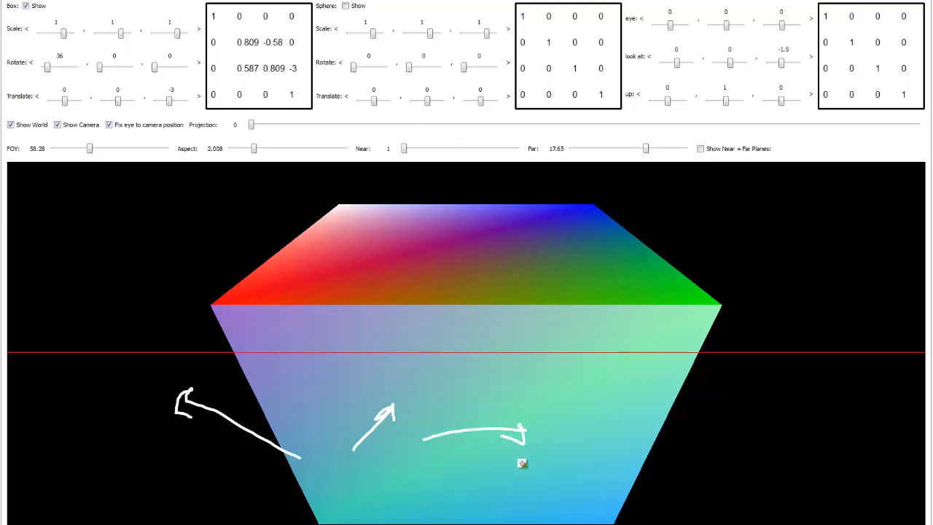
mouse_move(376, 478)
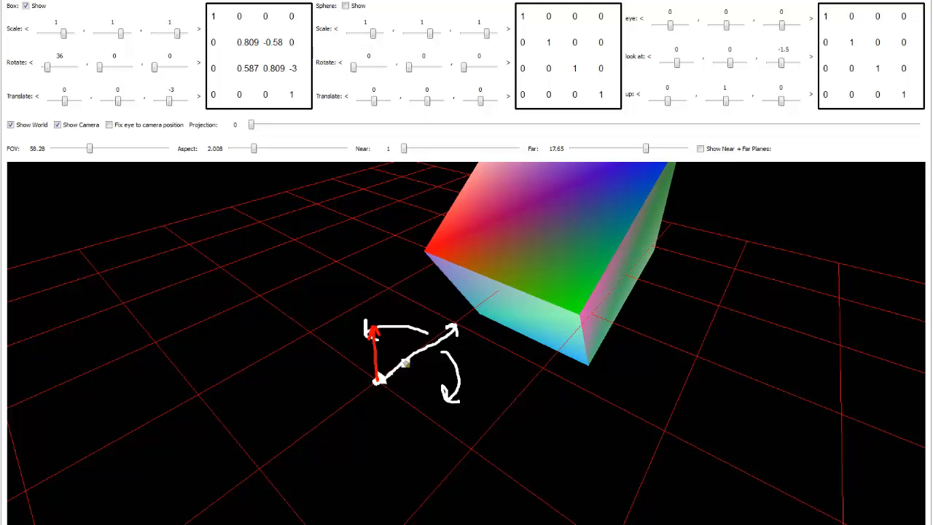
mouse_move(350, 357)
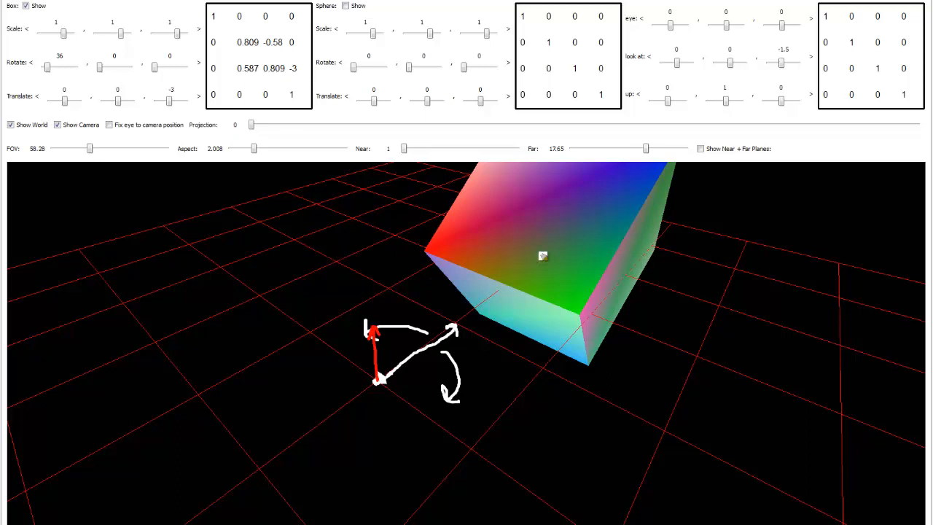
mouse_move(407, 257)
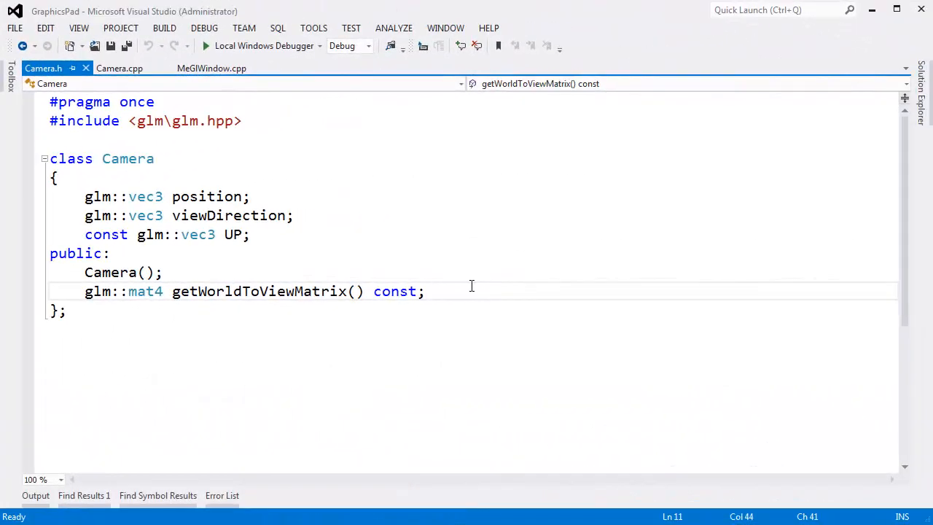
Declare mouseUpdate(const glm::vec2& newMousePosition); after getWorldToViewMatrix in Camera.h.
click(424, 291)
text(void m)
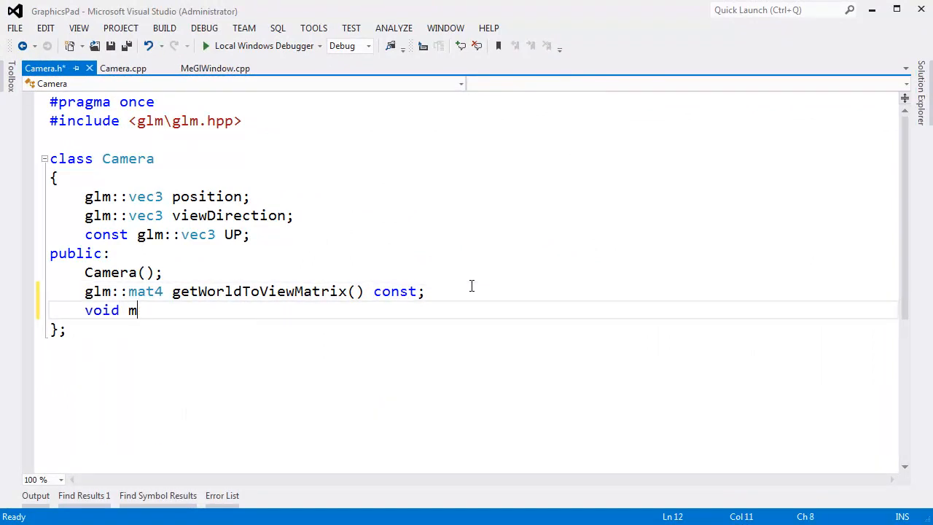
text(ouseup)
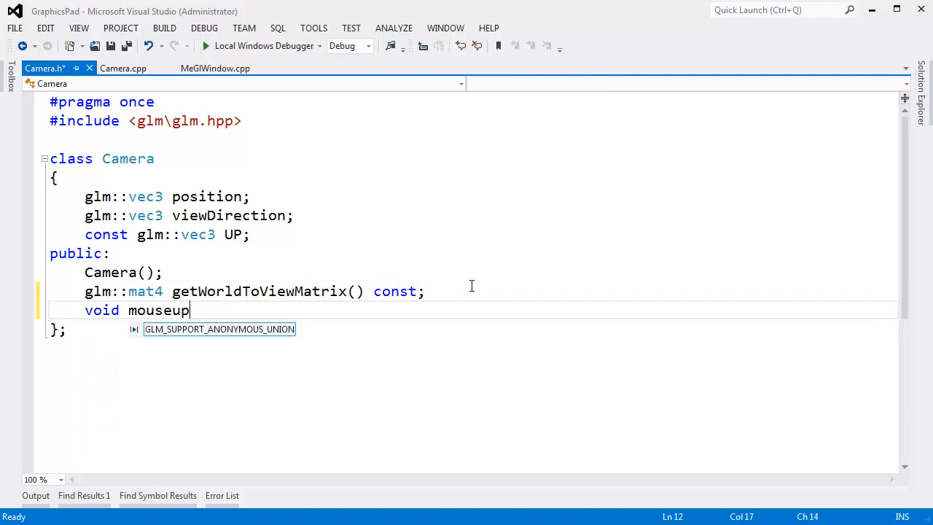
text(Update()
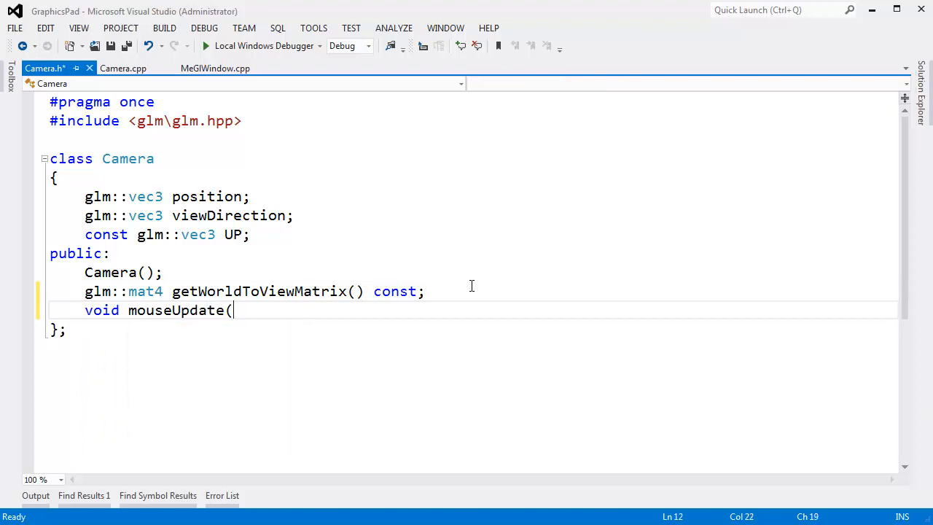
text(const glm:)
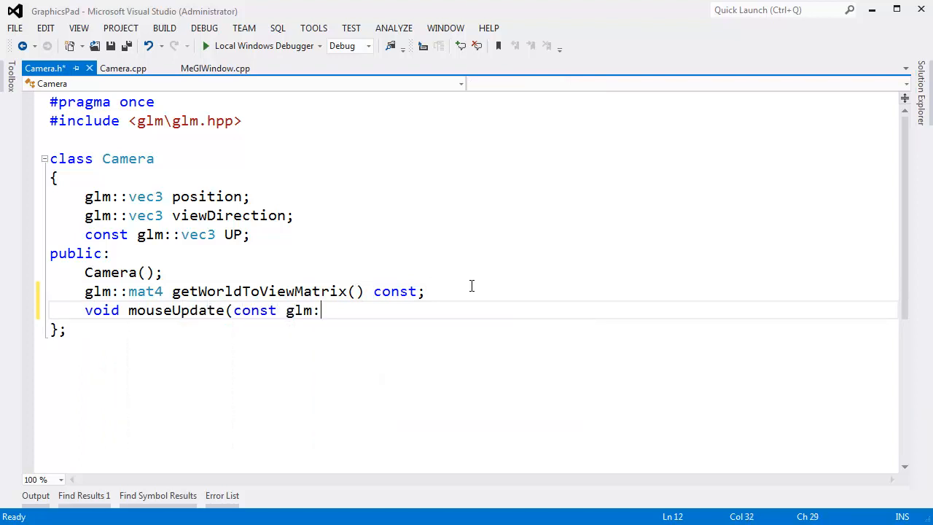
text(:vec2)
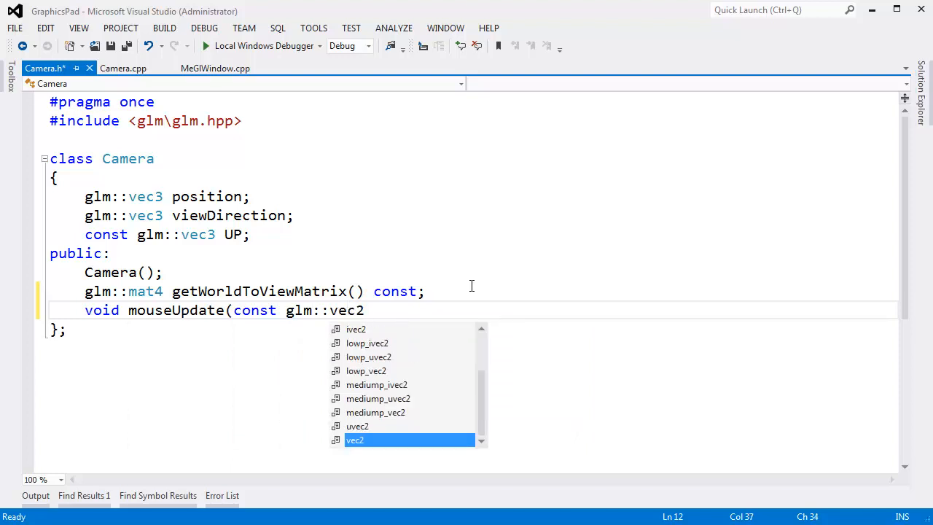
text(&)
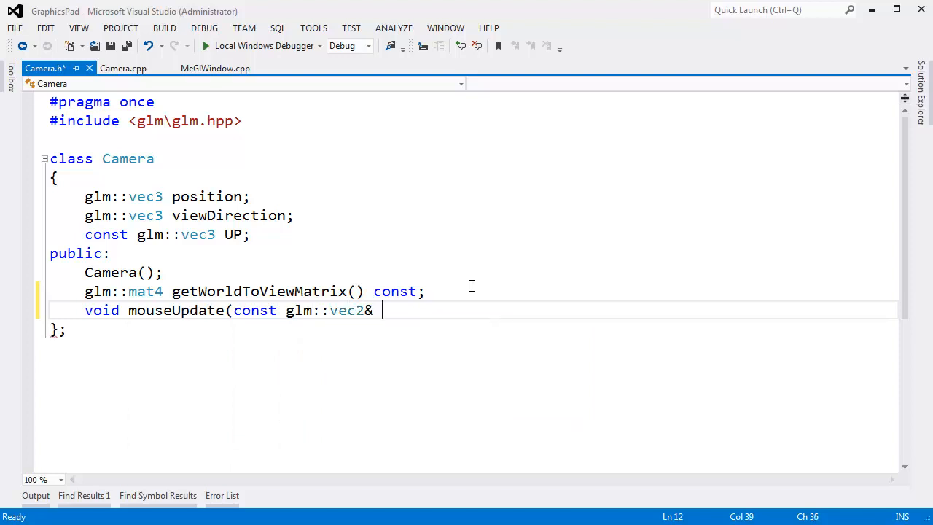
text(newMoust)
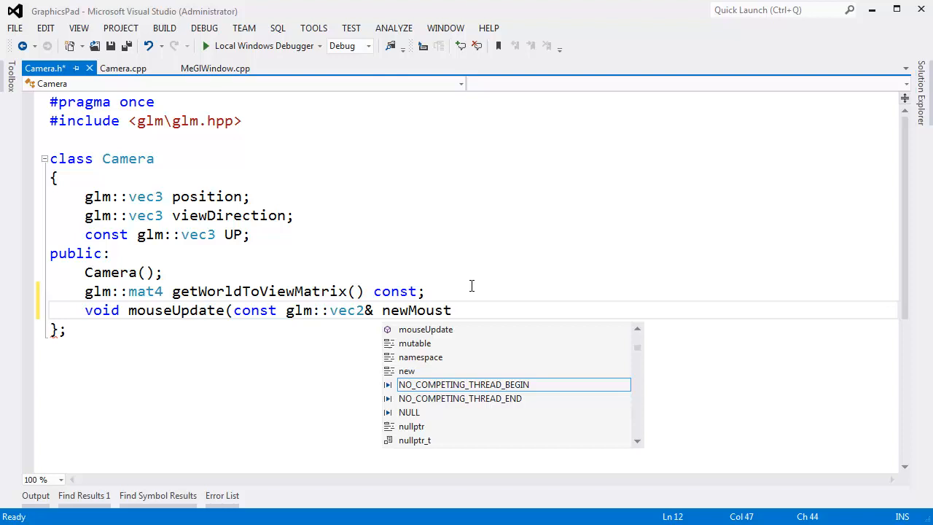
text(ePoist)
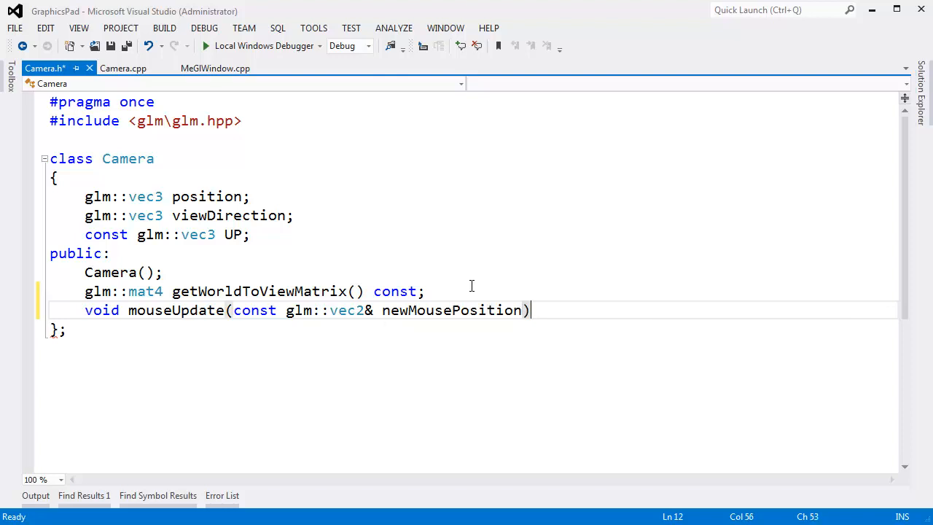
text(;)
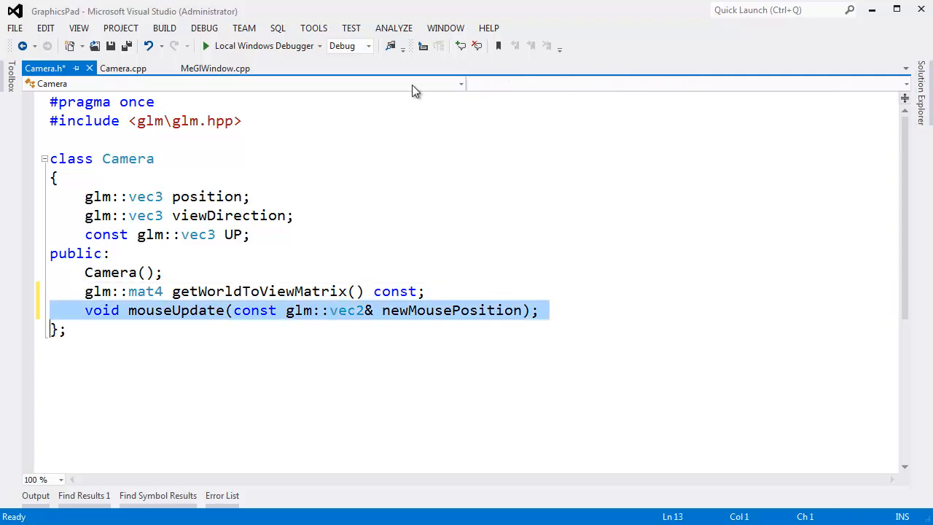
Copy the mouseUpdate declaration from Camera.h and paste it into Camera.cpp.
click(122, 67)
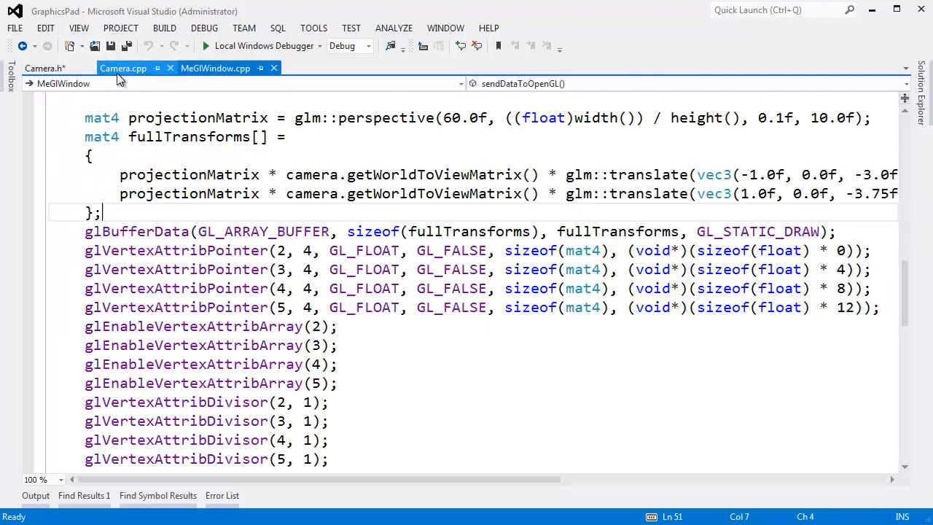
click(123, 68)
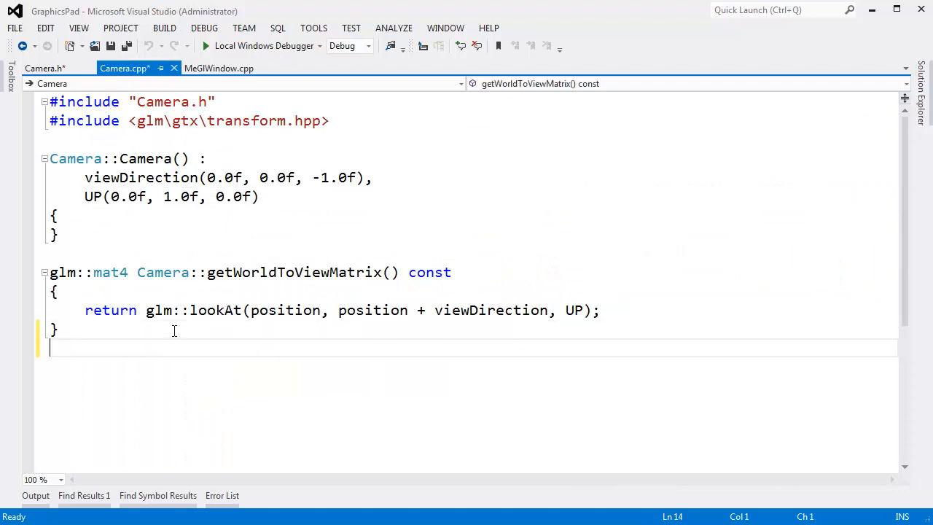
key(Backspace)
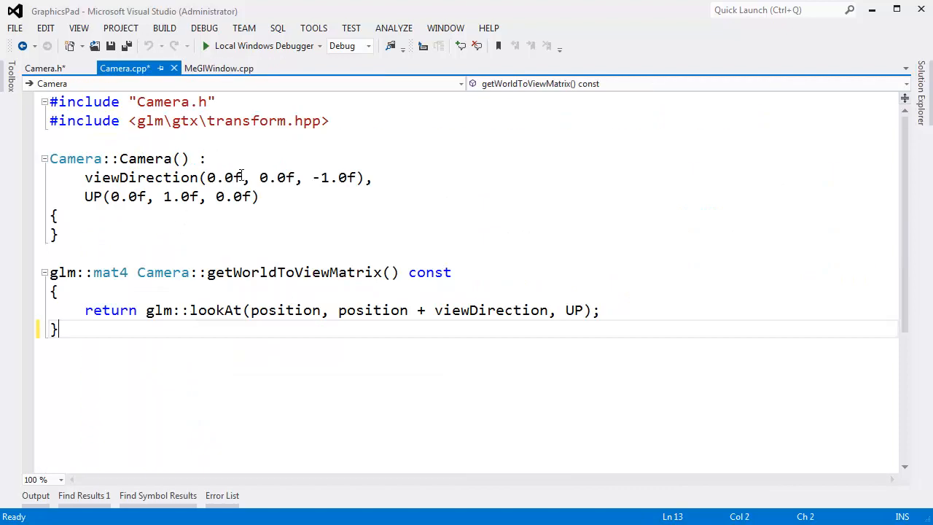
click(43, 68)
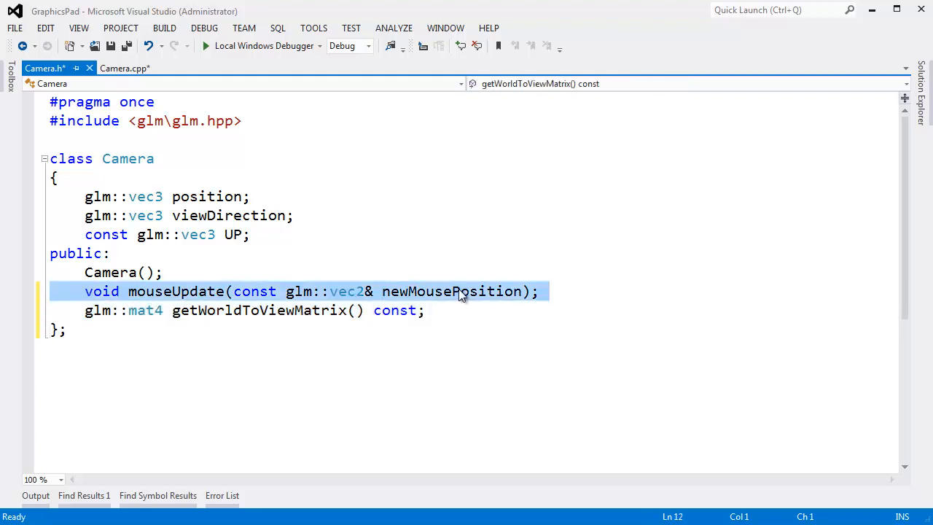
click(124, 67)
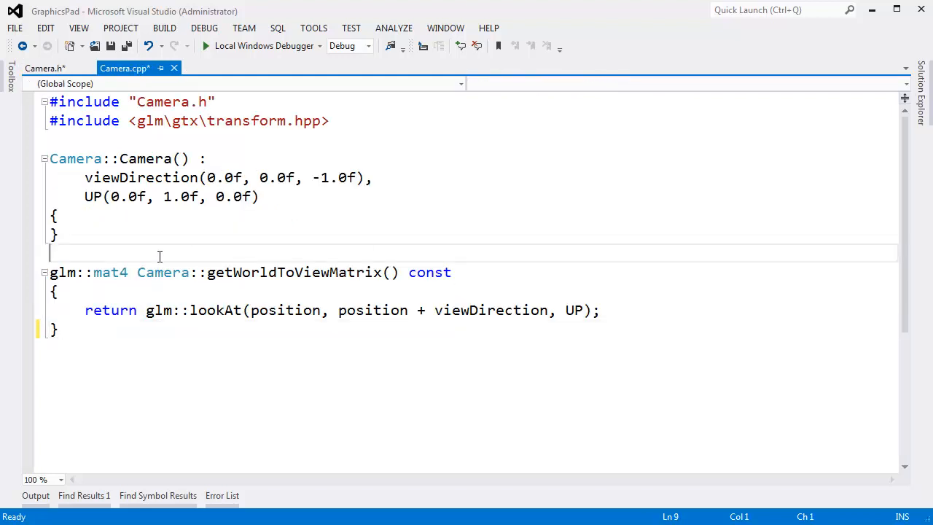
text(void mouseUpdate(const glm::vec2& newMousePosition);)
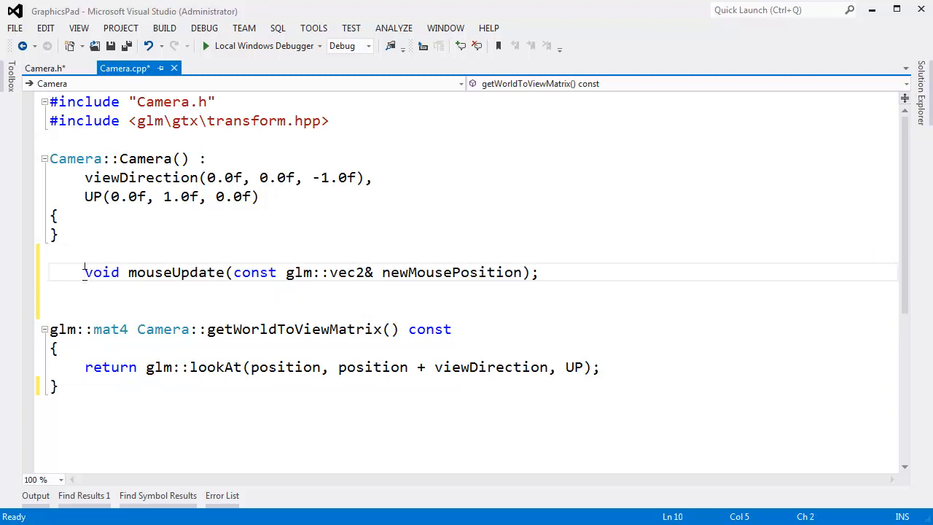
Qualify the pasted function as Camera::mouseUpdate with an empty brace body.
double_click(162, 329)
text(Camera::)
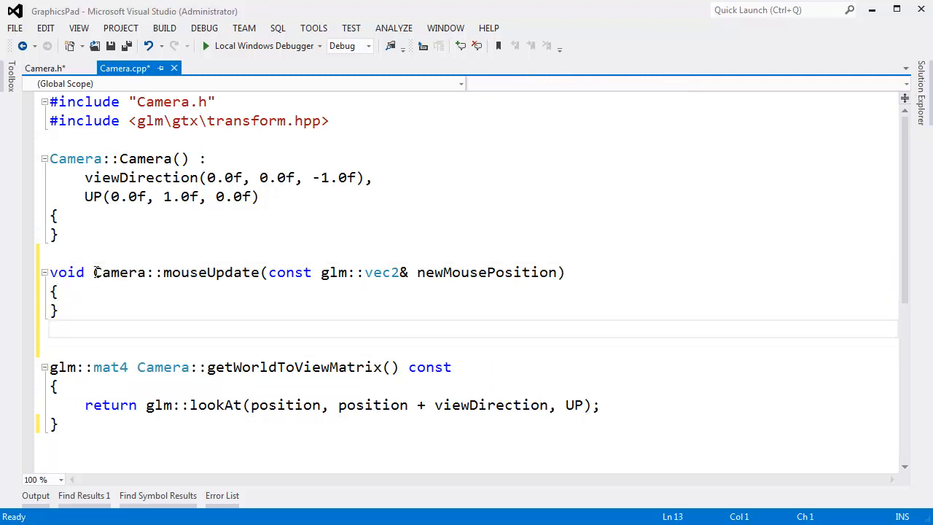
click(44, 68)
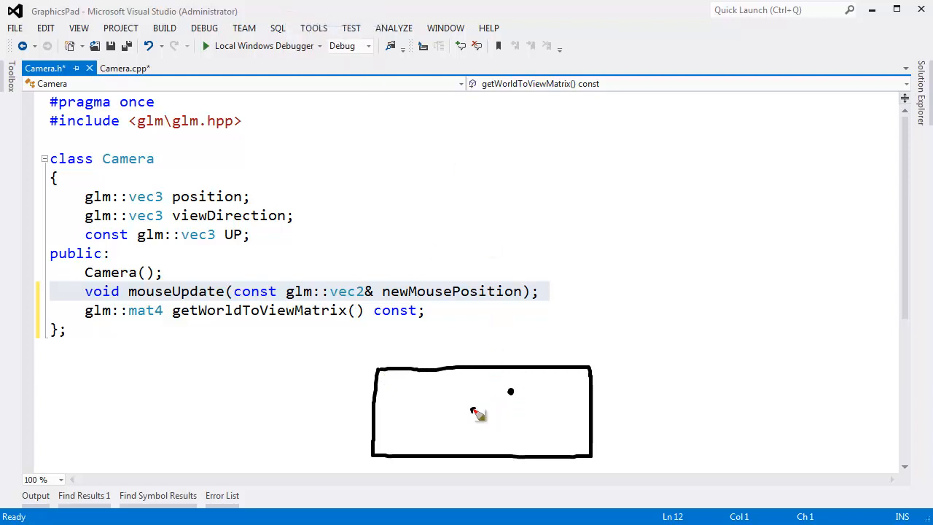
drag(474, 411, 510, 394)
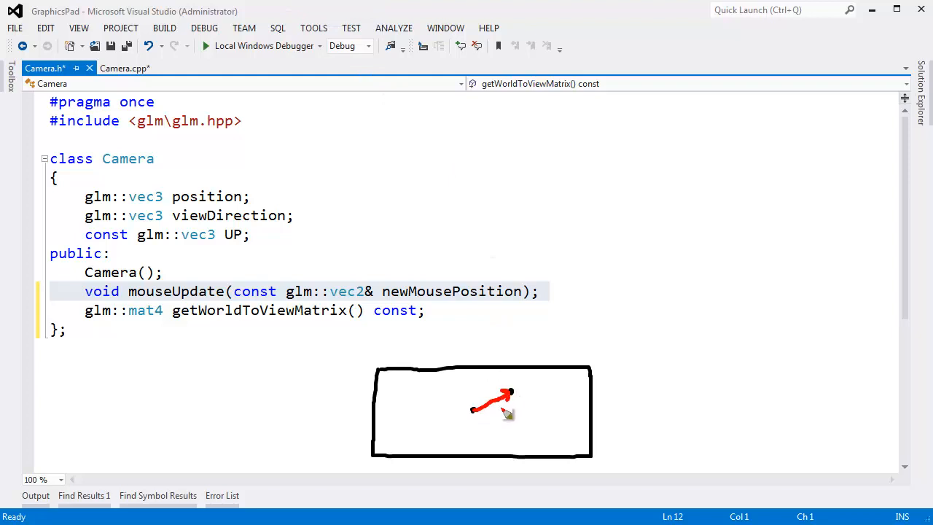
mouse_move(506, 407)
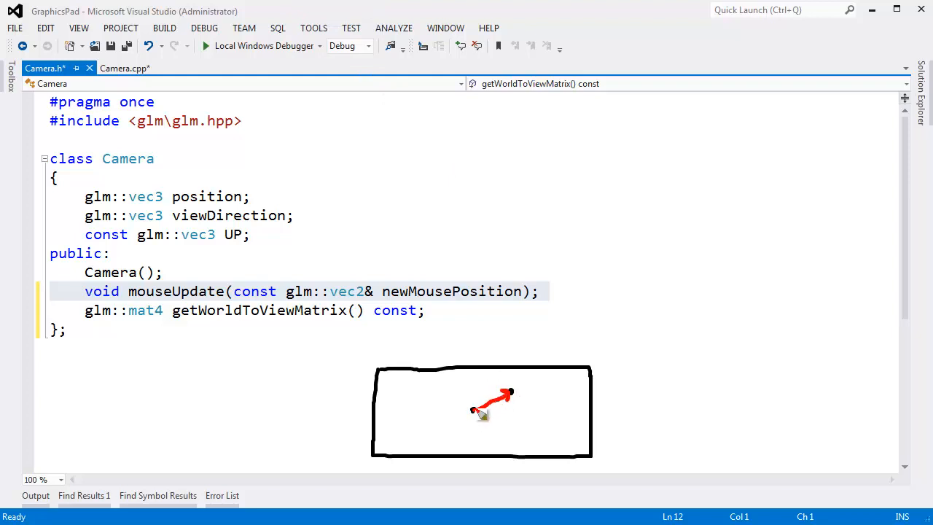
mouse_move(507, 405)
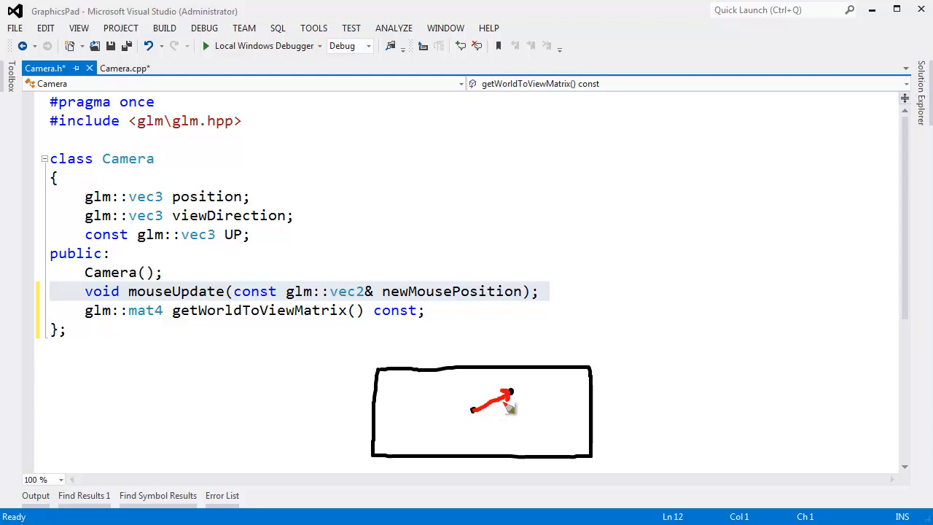
mouse_move(481, 415)
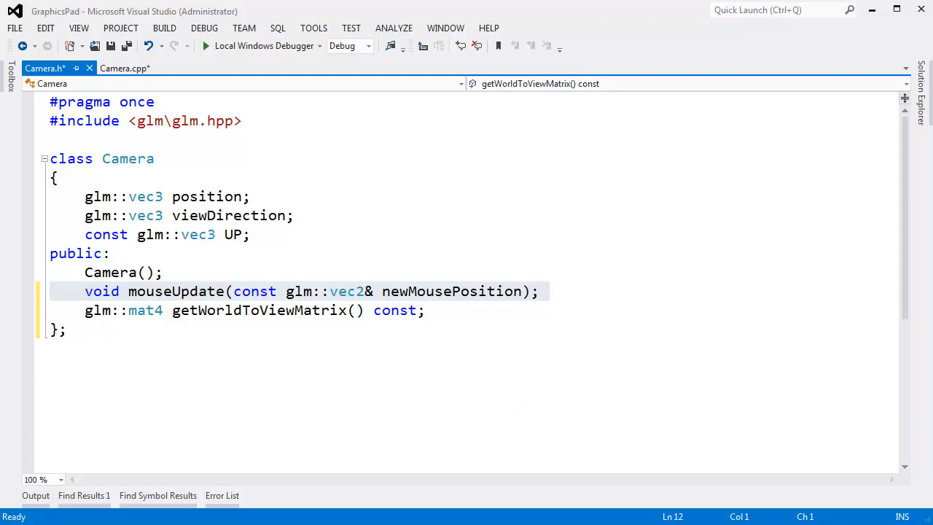
click(124, 67)
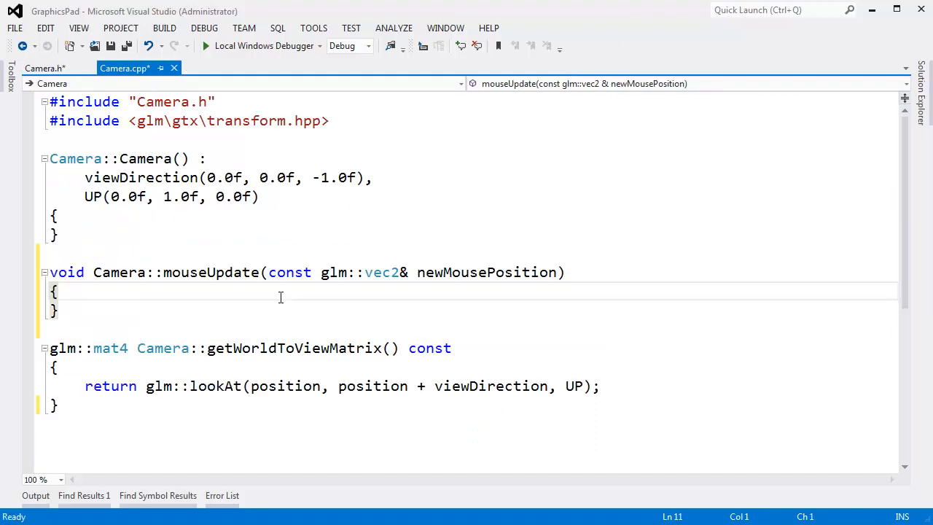
Add a glm::vec2 oldMousePosition member after UP in Camera.h and save all files.
click(43, 68)
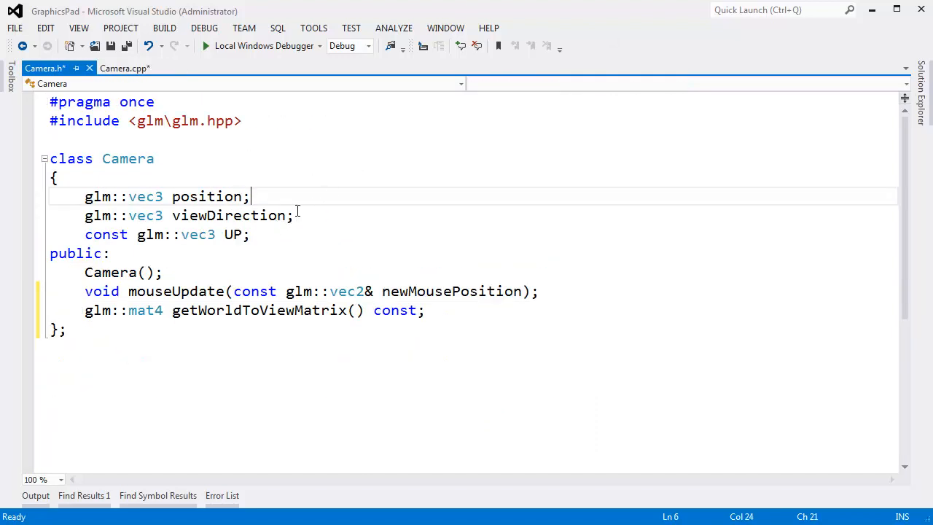
text(glm::vec2)
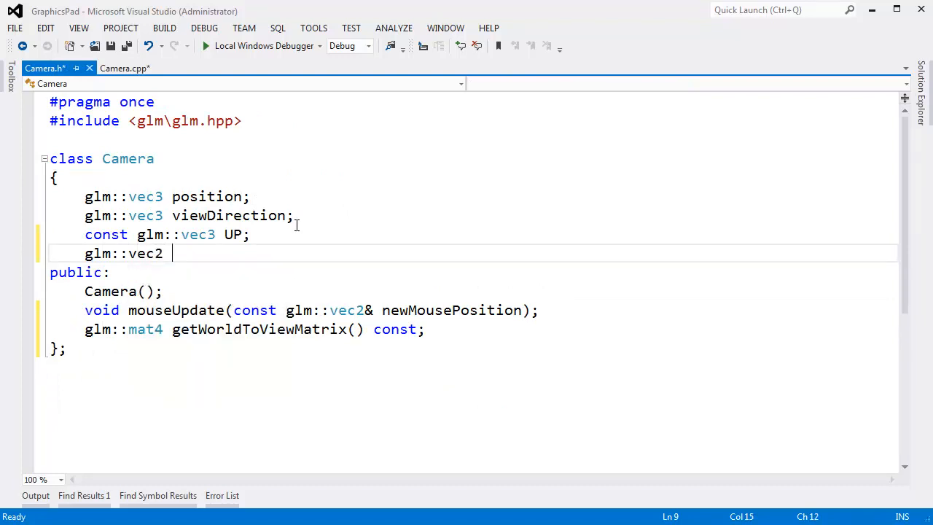
text(old)
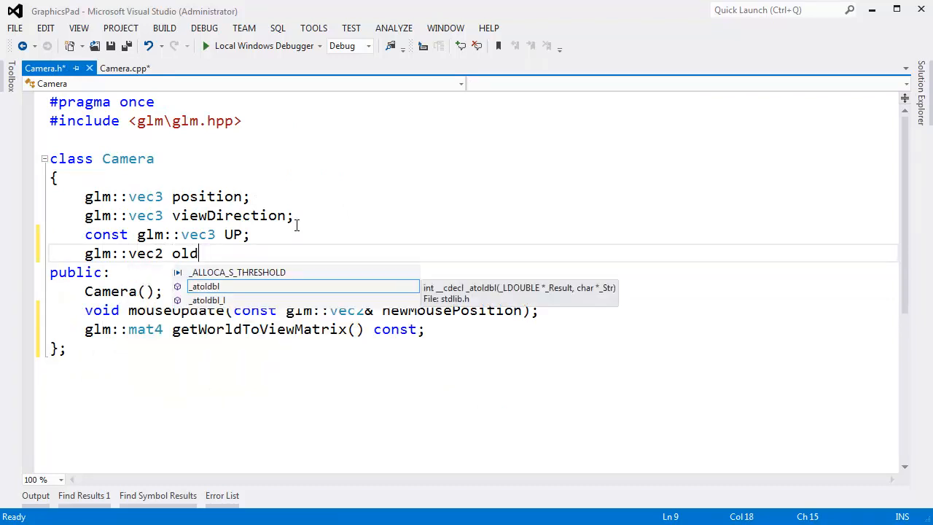
text(MousePosition;)
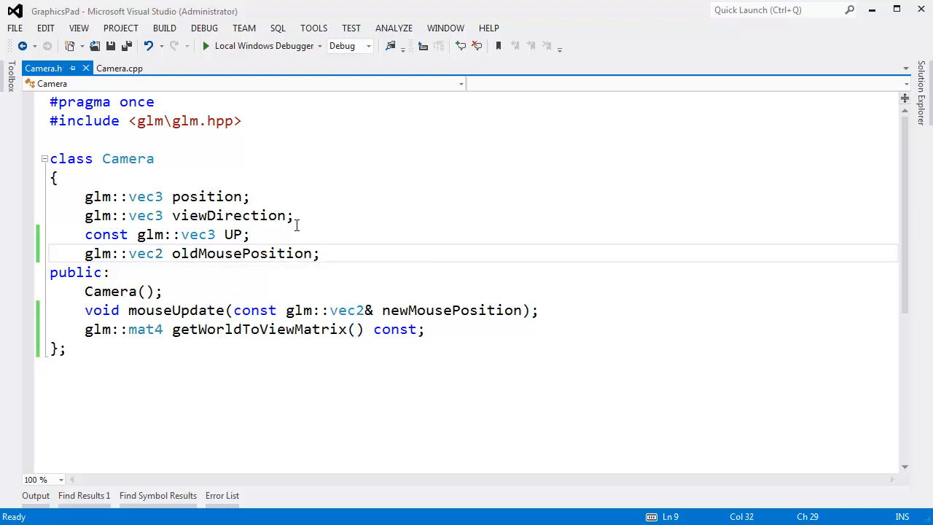
Write 'oldMousePosition = newMousePosition;' inside the mouseUpdate body in Camera.cpp.
click(119, 68)
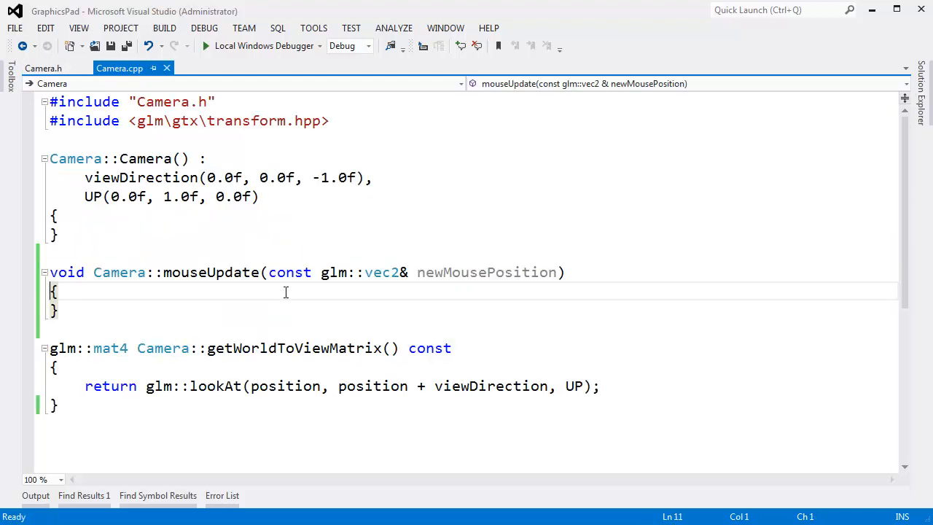
key(enter)
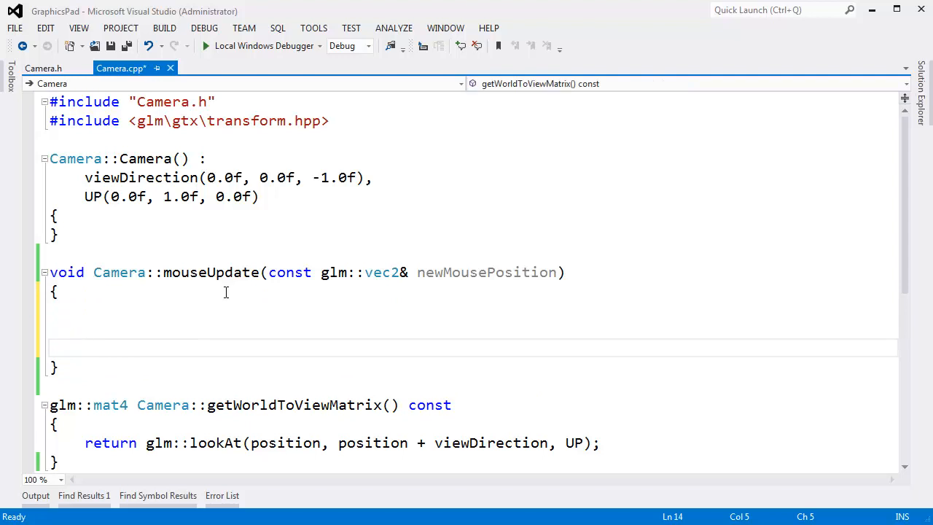
text(mouset)
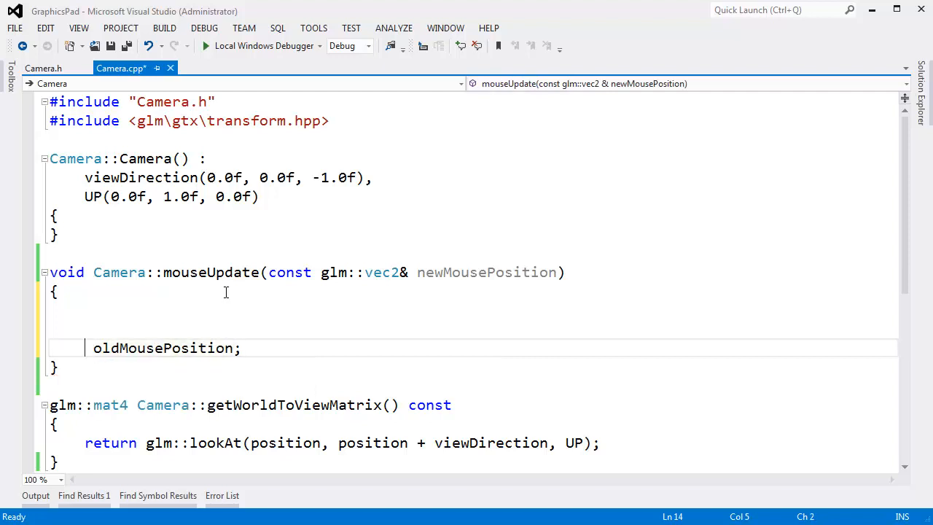
text(=)
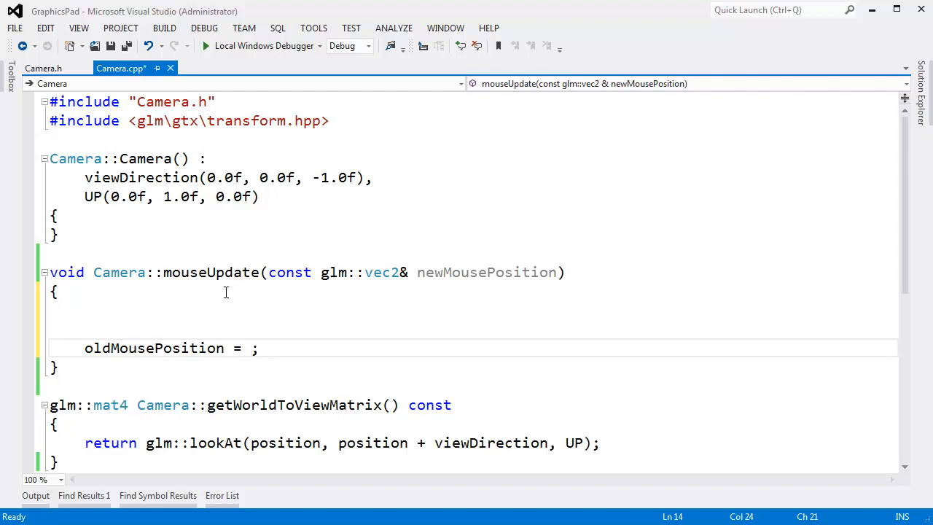
text(newMousePosition)
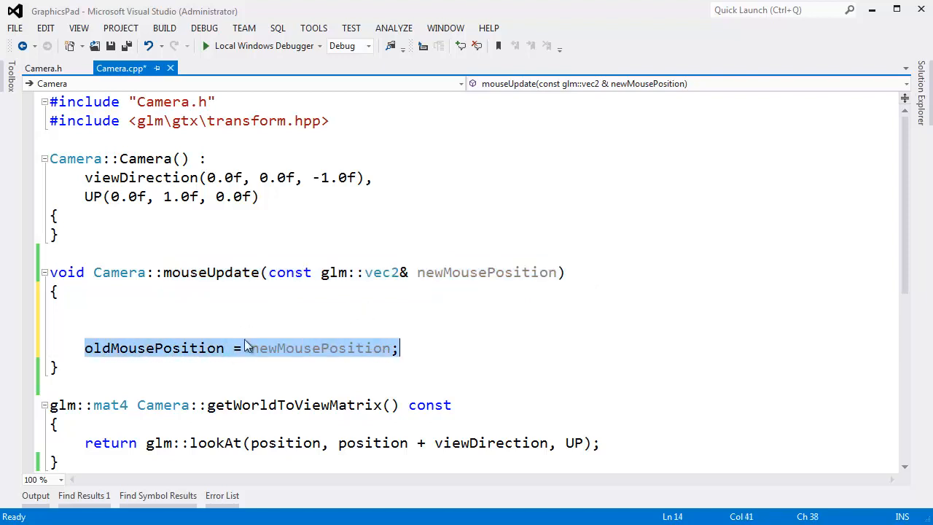
Add 'glm::vec2 mouseDelta = newMousePosition - oldMousePosition;' above the assignment.
click(231, 311)
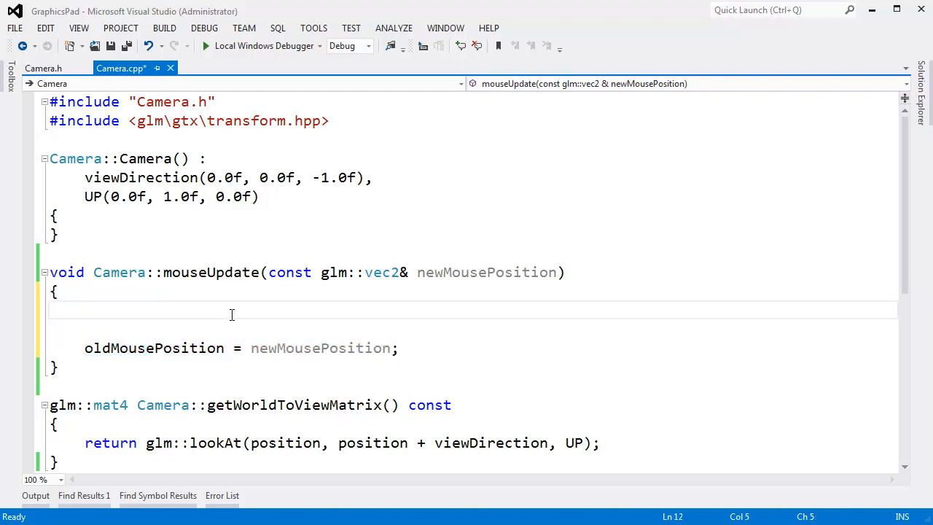
text(glm::)
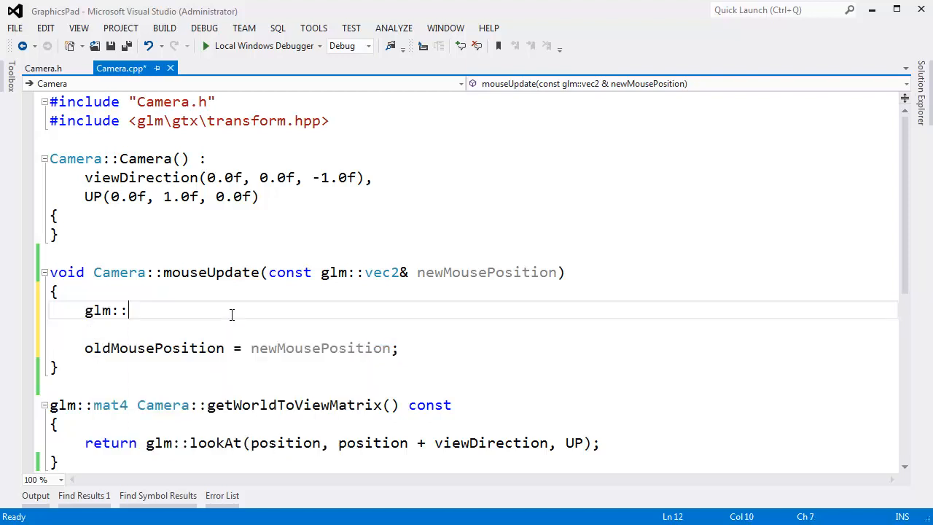
text(vec2 mo)
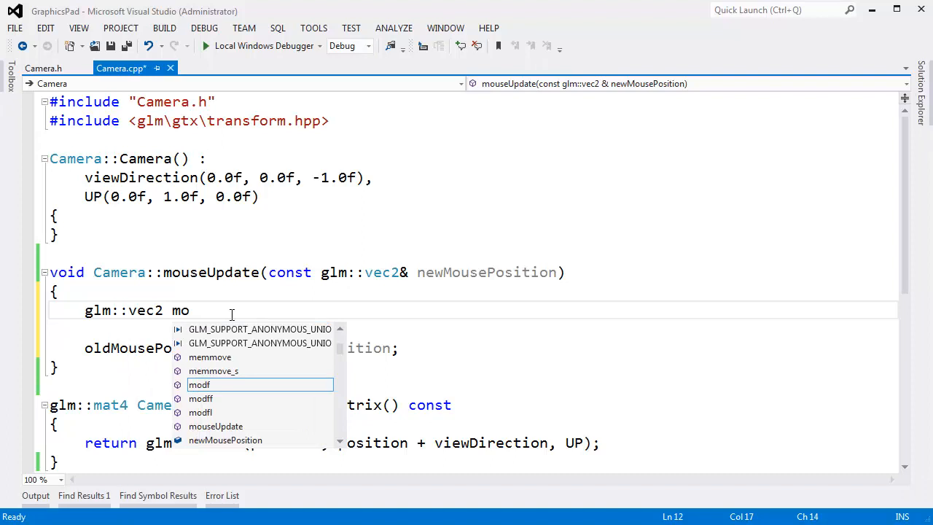
text(useDelta =)
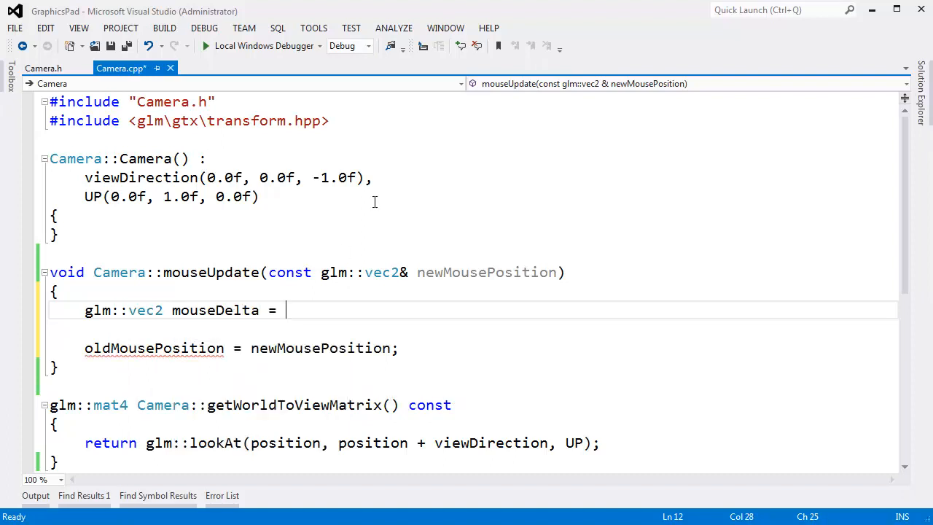
text(newMousePosition)
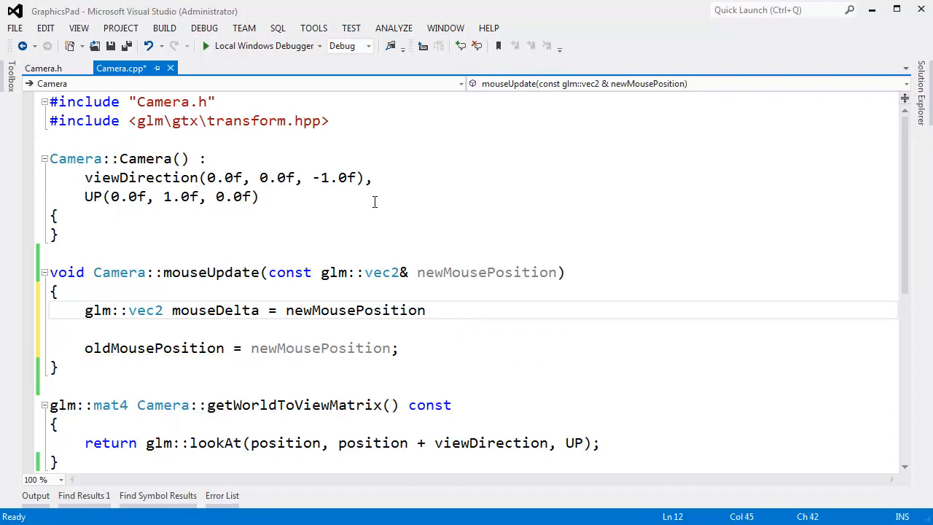
text(- oldMousePosition;)
click(473, 329)
text(mouseDelta.x)
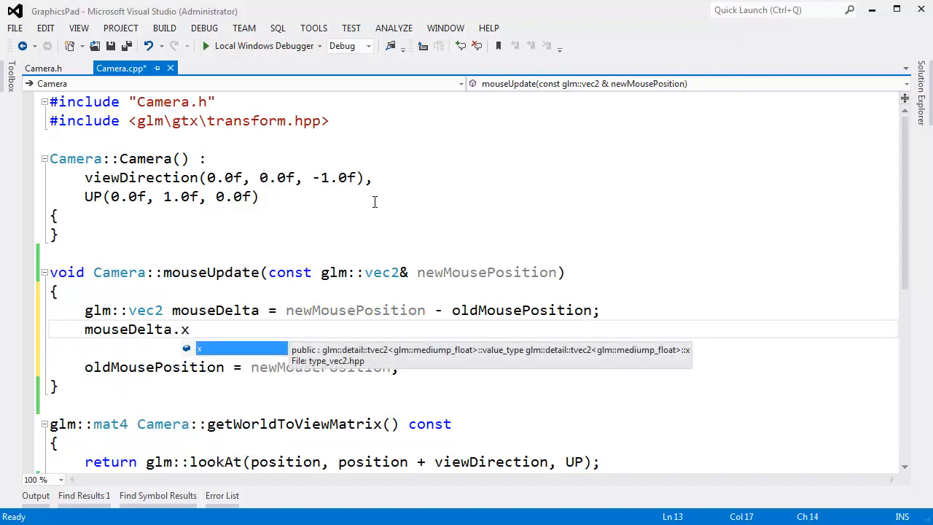
text(y)
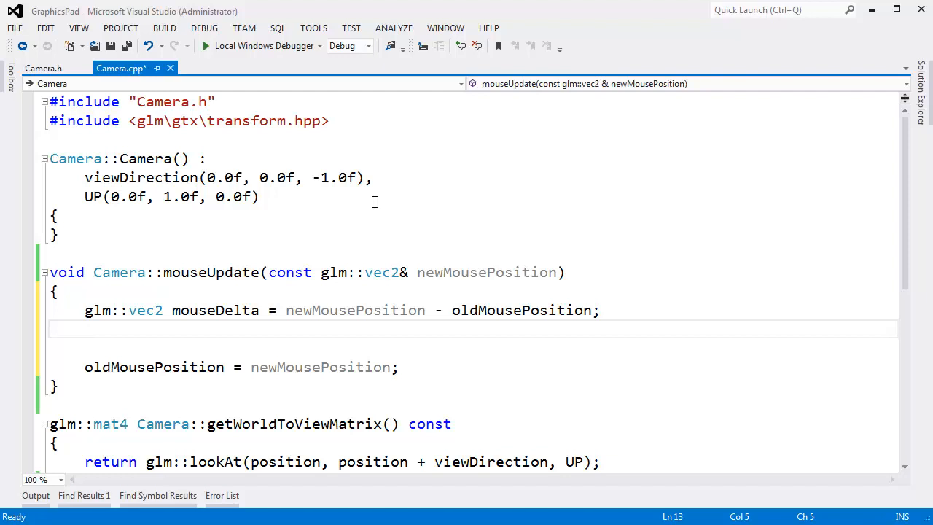
Write 'viewDirection = glm::rotate(mouseDelta.x, UP) * viewDirection;' in mouseUpdate.
text(viewDirection = glm)
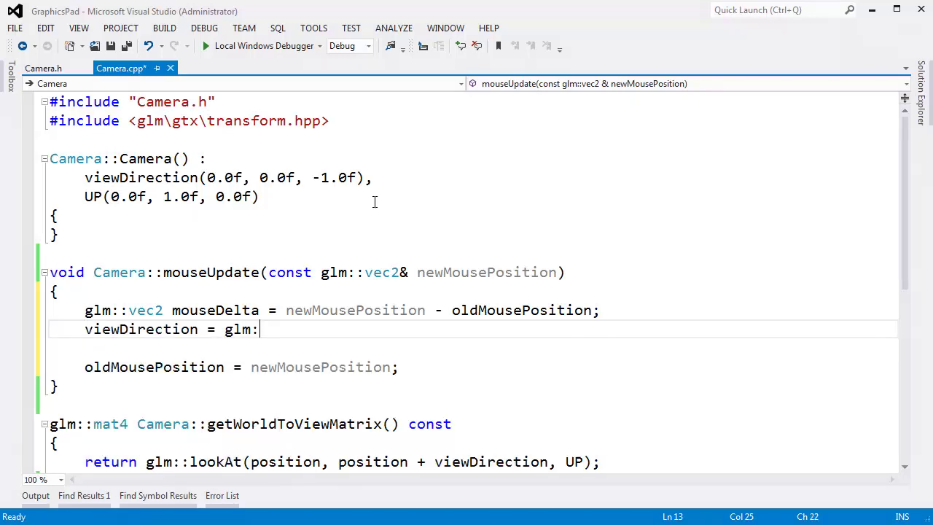
text(:rotate()
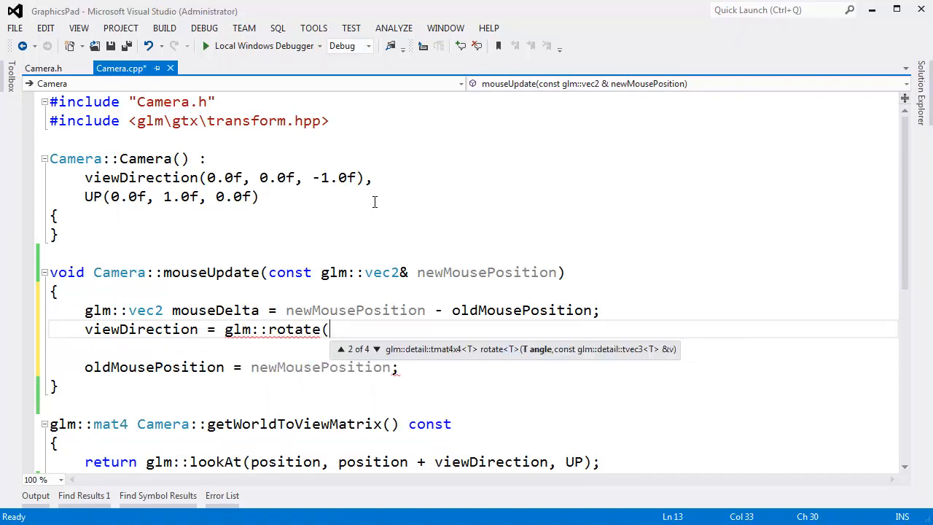
mouse_move(521, 362)
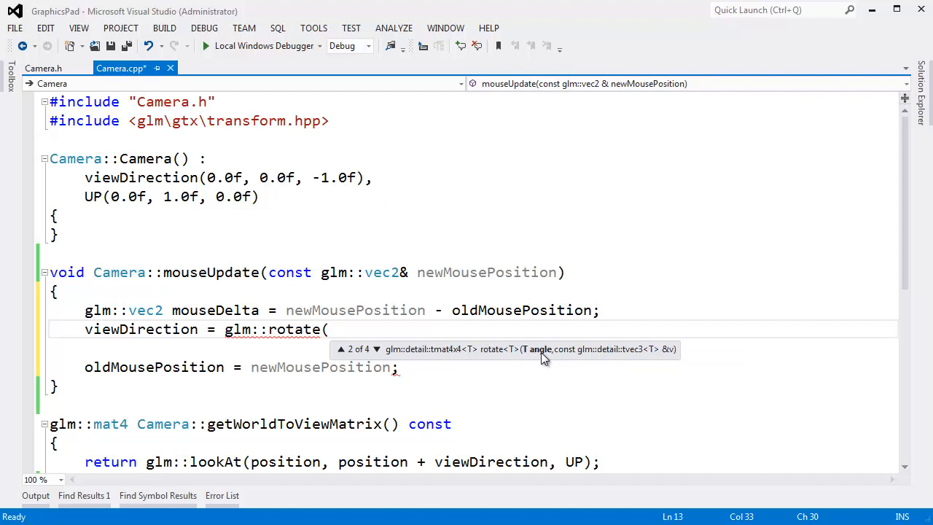
mouse_move(674, 363)
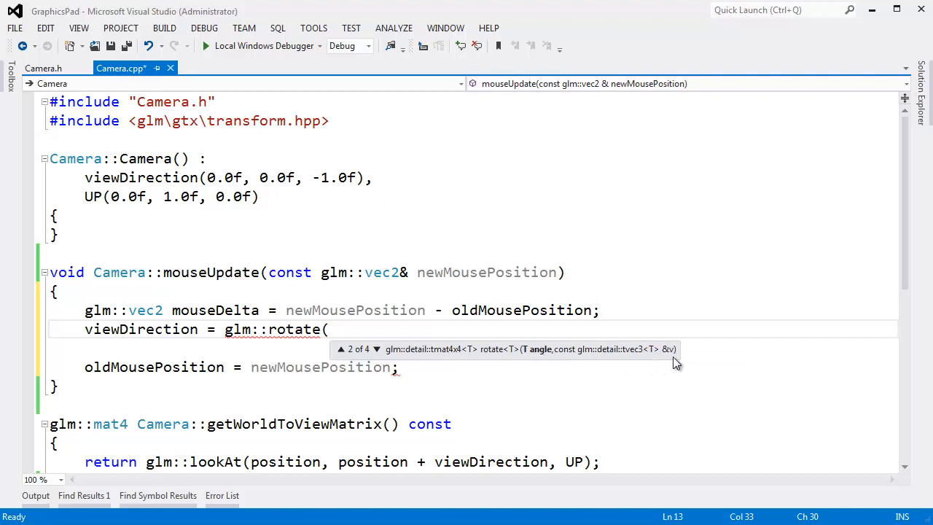
mouse_move(670, 363)
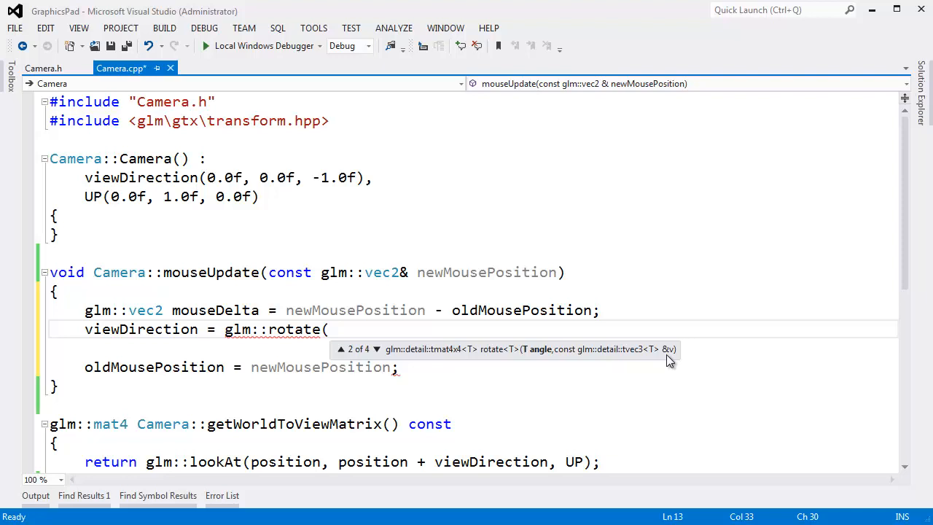
text(mouseDelta.x,)
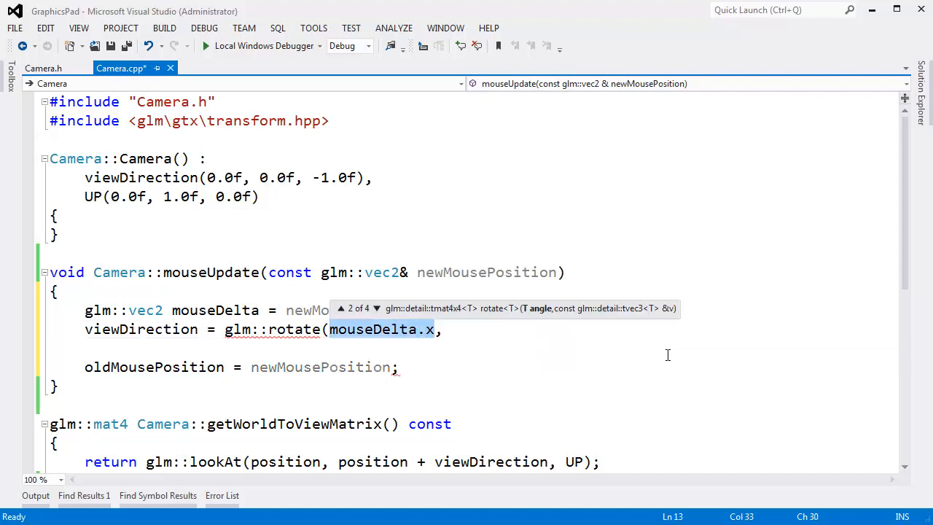
mouse_move(591, 356)
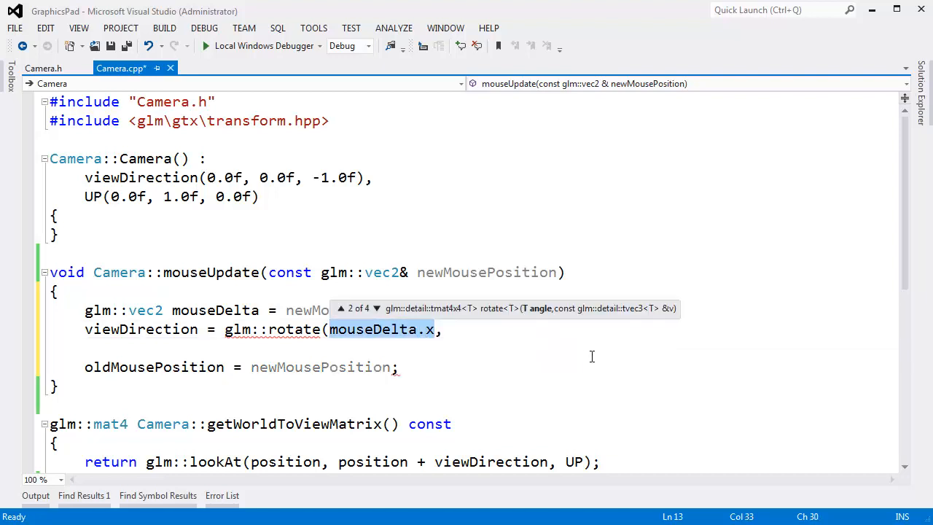
mouse_move(682, 356)
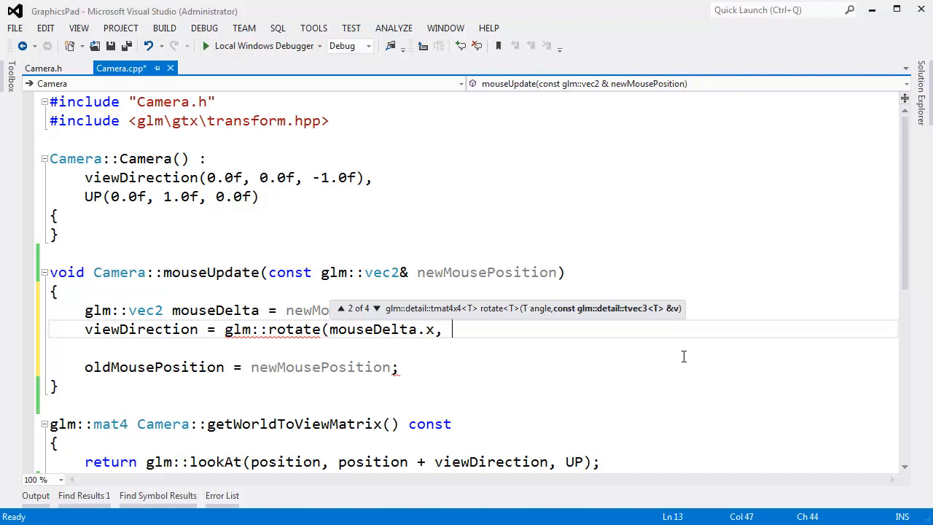
text(up)
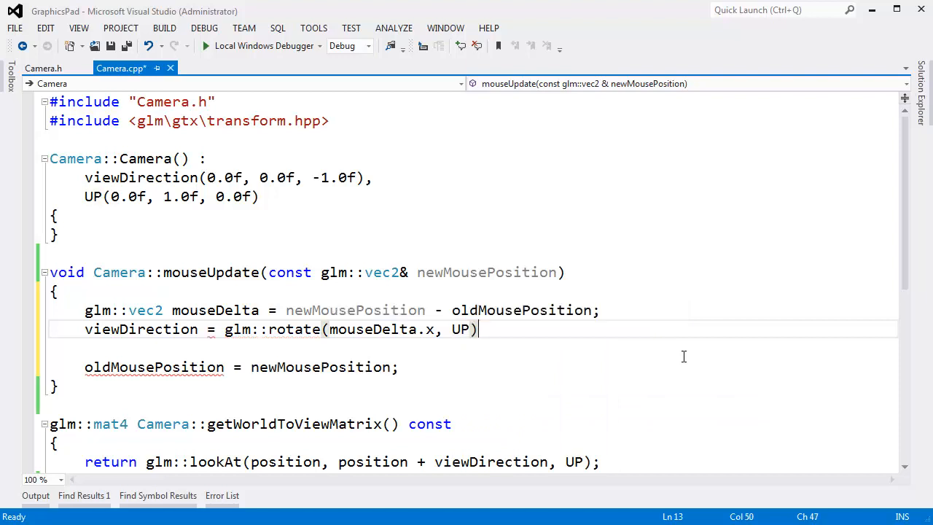
text(*)
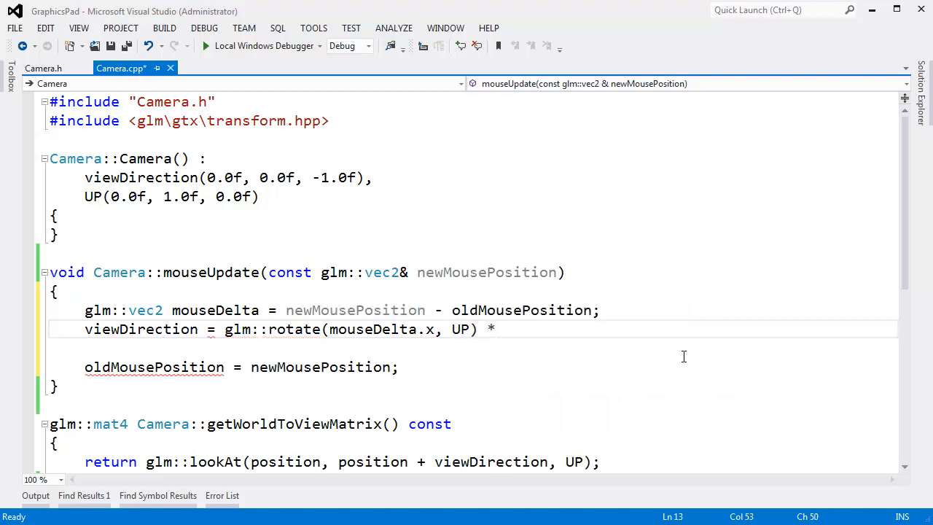
text(viewDirection;)
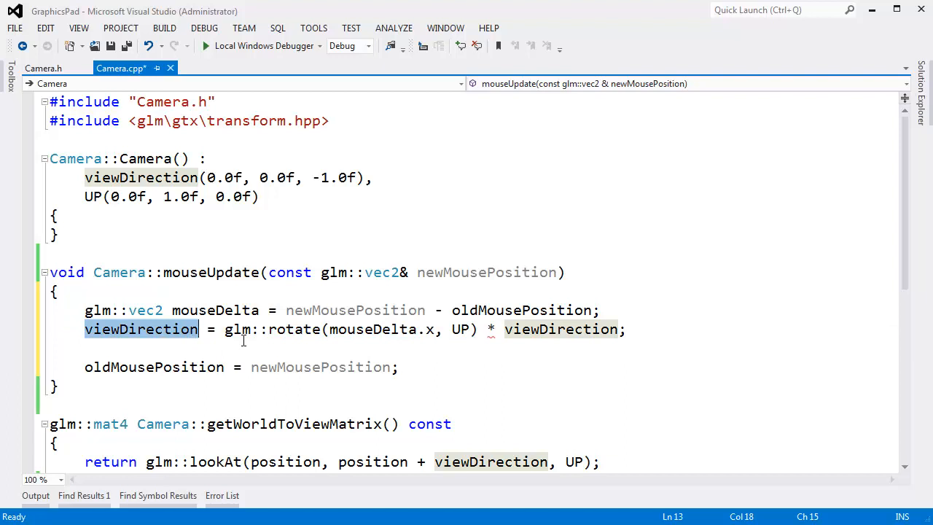
mouse_move(522, 344)
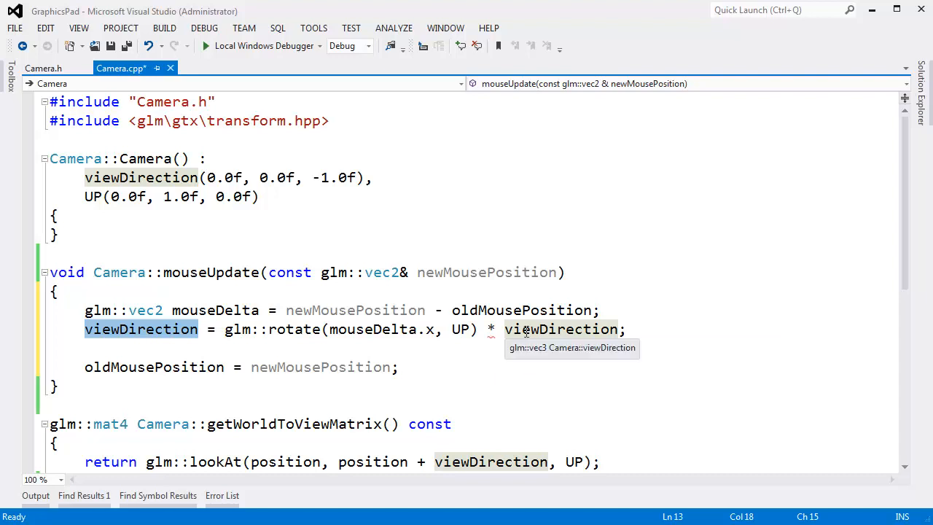
mouse_move(313, 335)
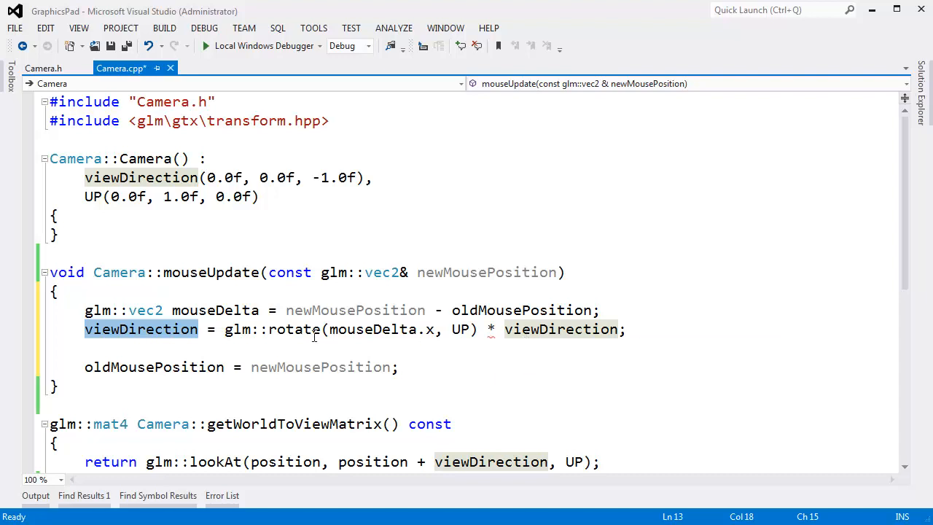
mouse_move(293, 329)
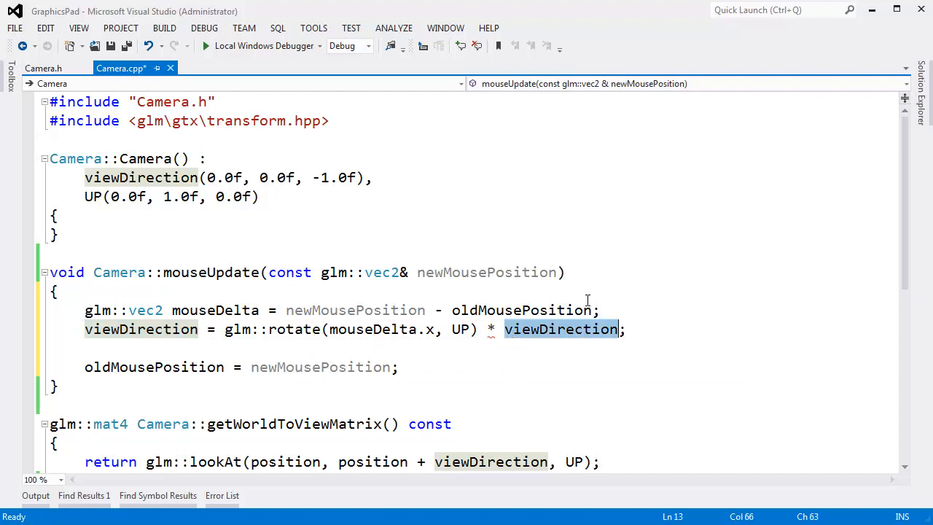
mouse_move(291, 319)
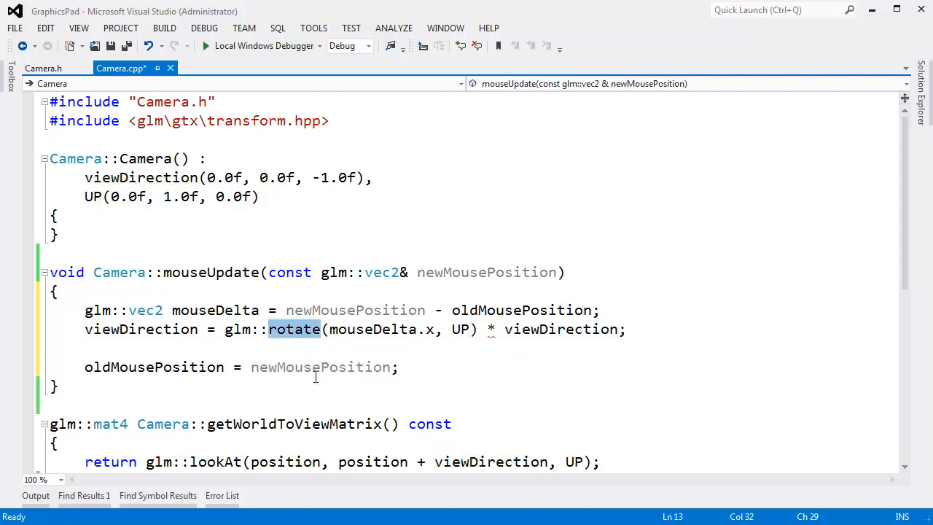
mouse_move(227, 328)
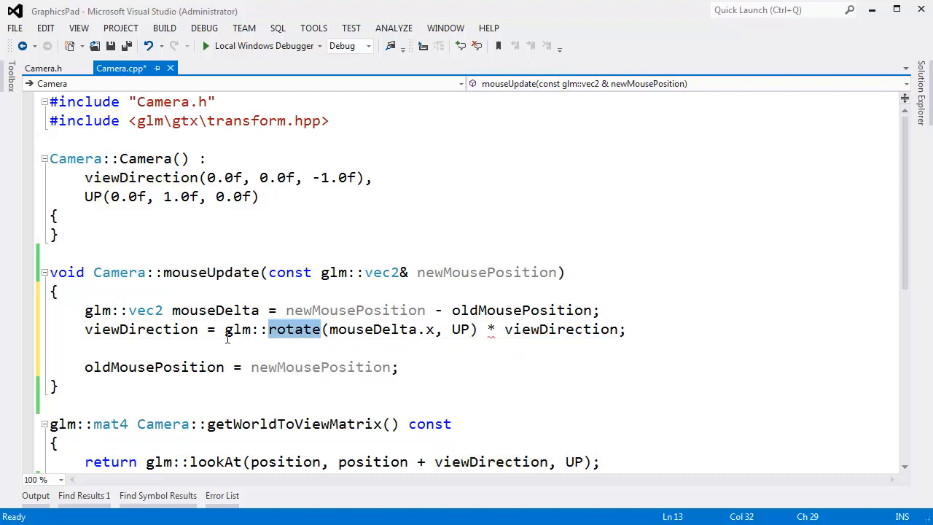
Wrap the glm::rotate(mouseDelta.x, UP) call in glm::mat3( ... ) before multiplying viewDirection.
text(glm)
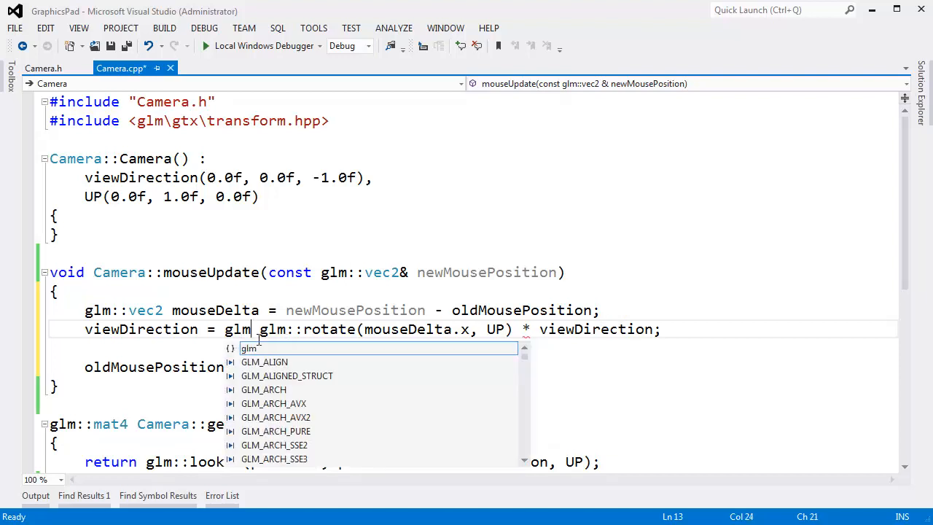
text(mat3()
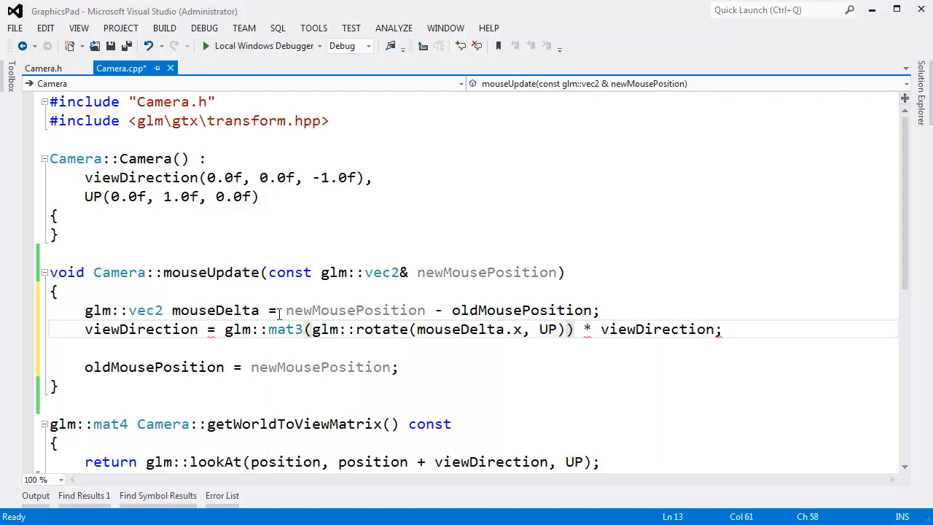
click(141, 328)
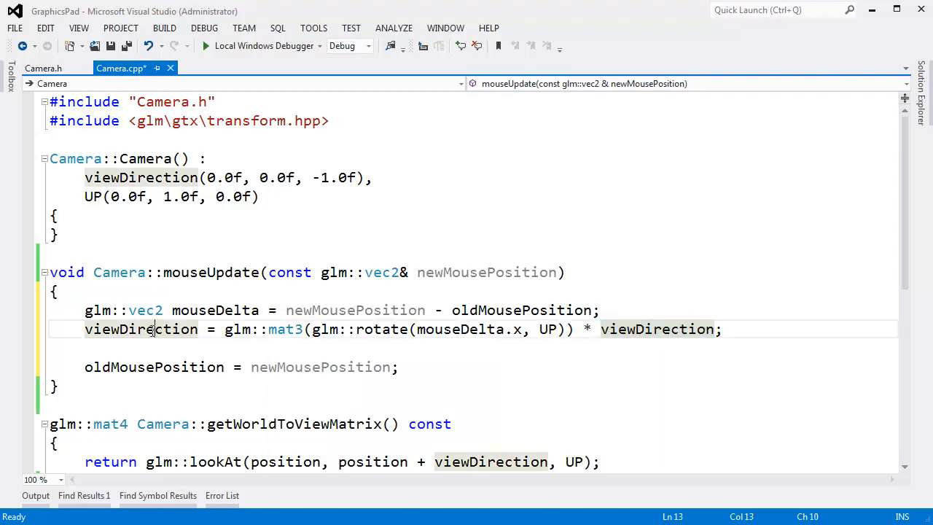
double_click(140, 329)
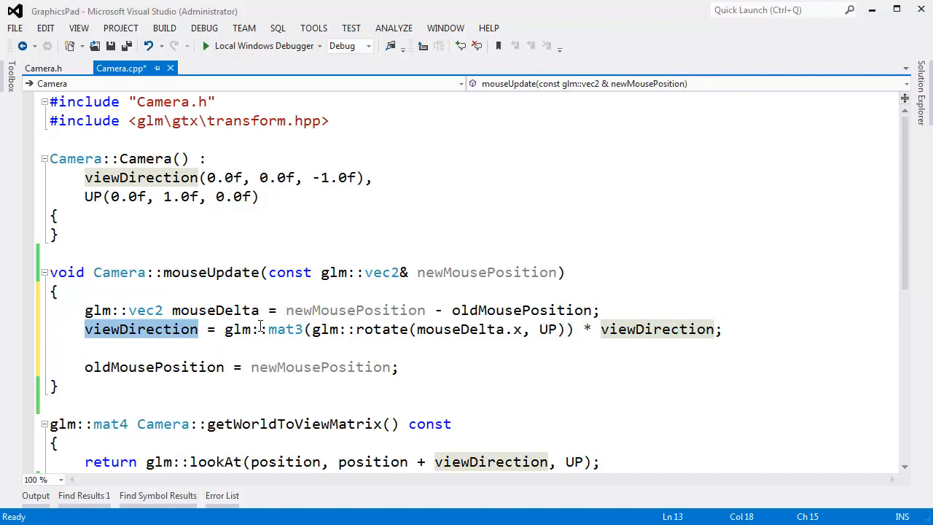
double_click(285, 329)
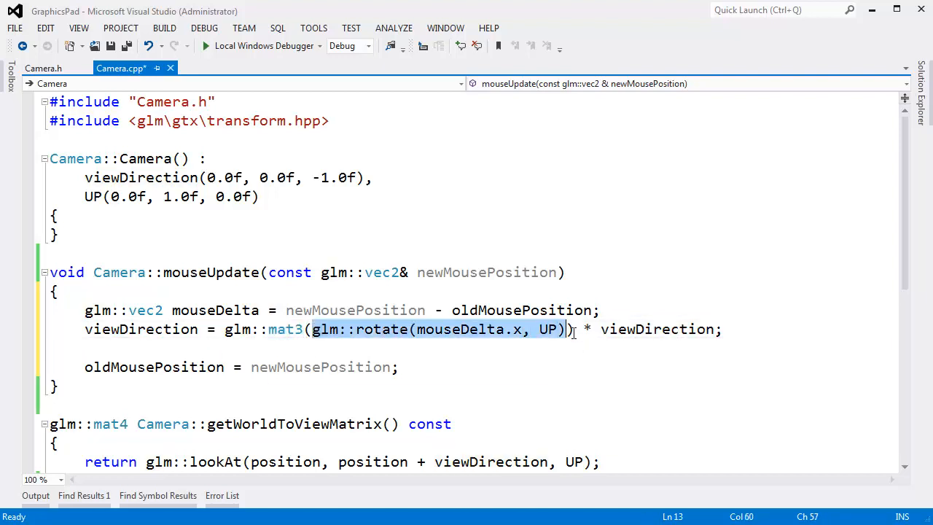
click(306, 329)
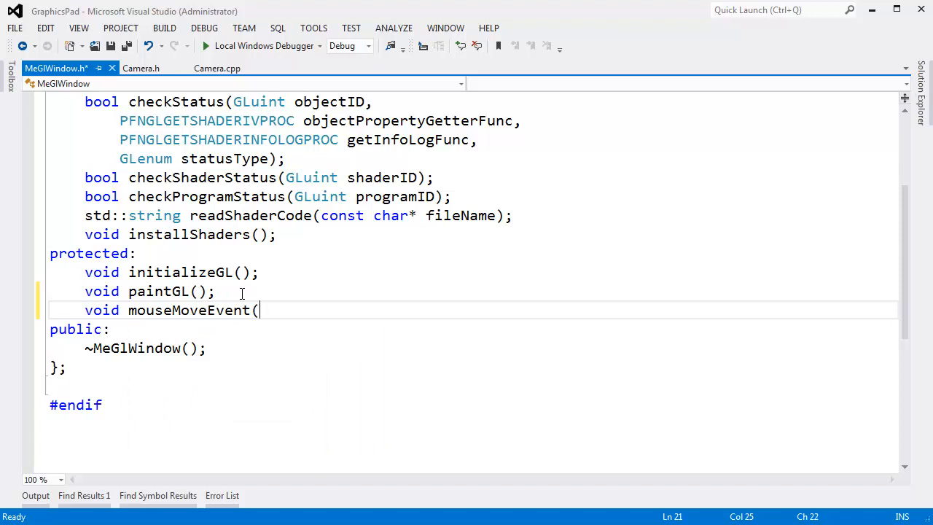
Declare protected 'void mouseMoveEvent(QMouseEvent*);' in MeGlWindow.h and switch to MeGlWindow.cpp.
text(QMouseEvent*);)
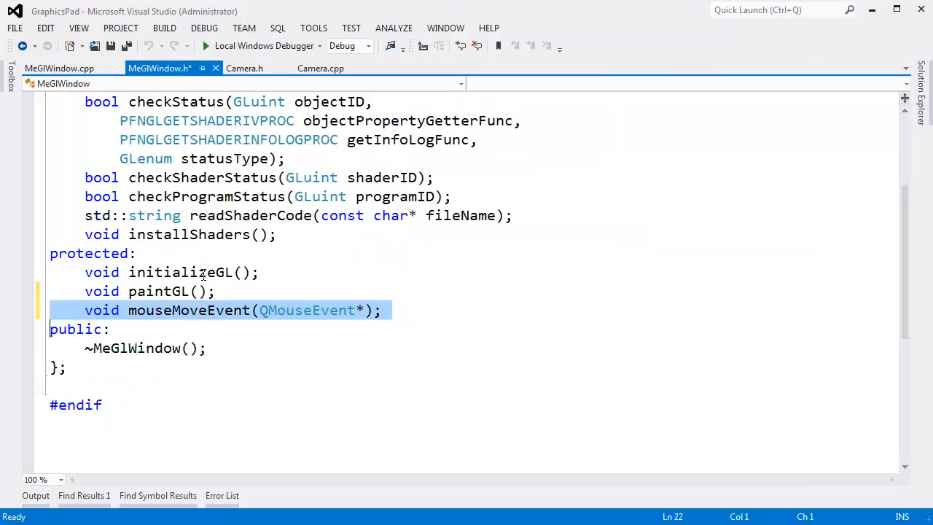
click(59, 68)
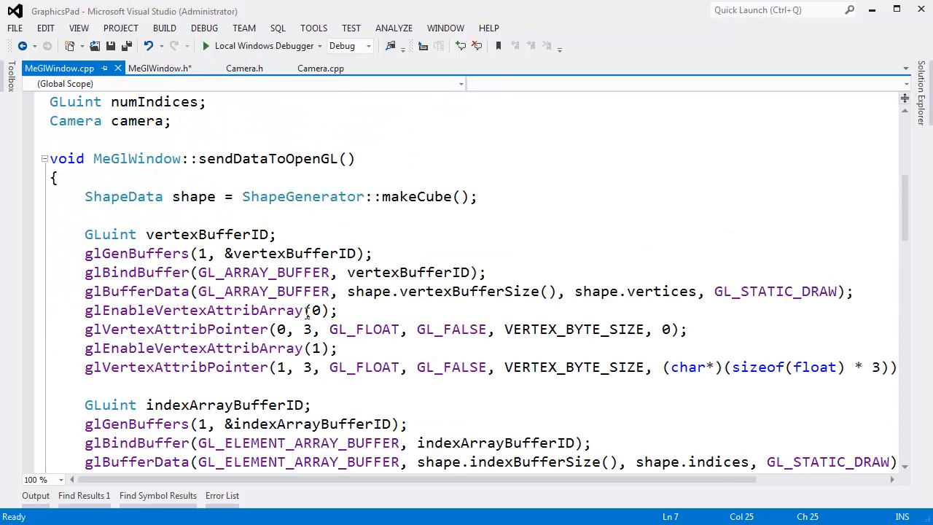
Add #include <Qt\qmouseevent> and an empty MeGlWindow::mouseMoveEvent(QMouseEvent*) definition after paintGL.
scroll(down, 3)
text(#include <q)
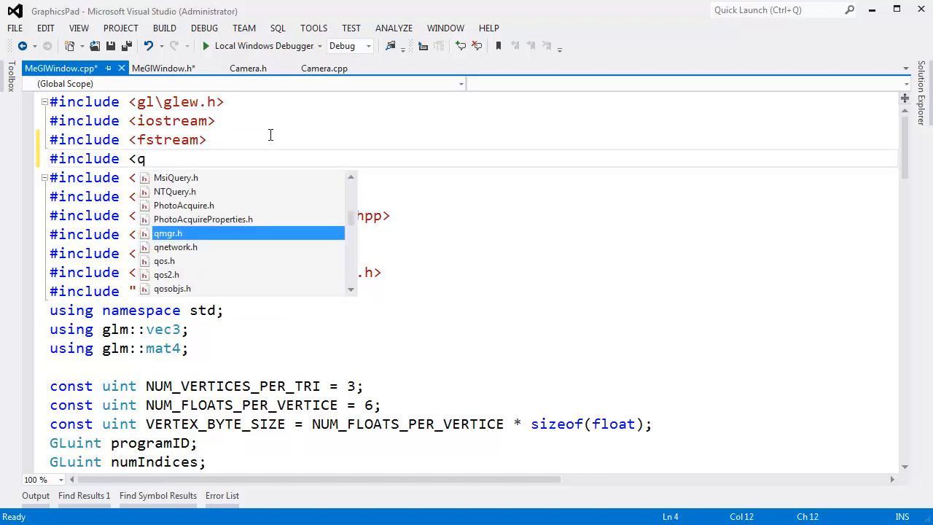
text(t\qm)
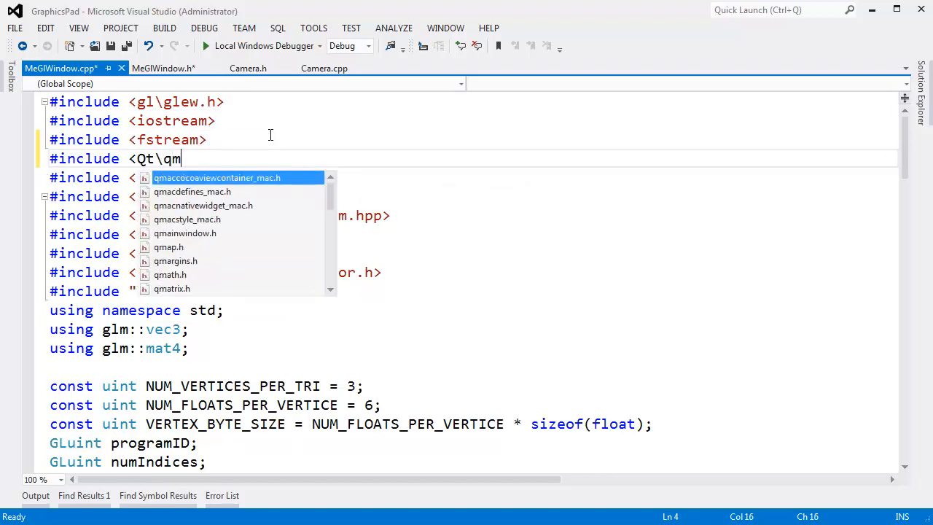
text(ouseevent)
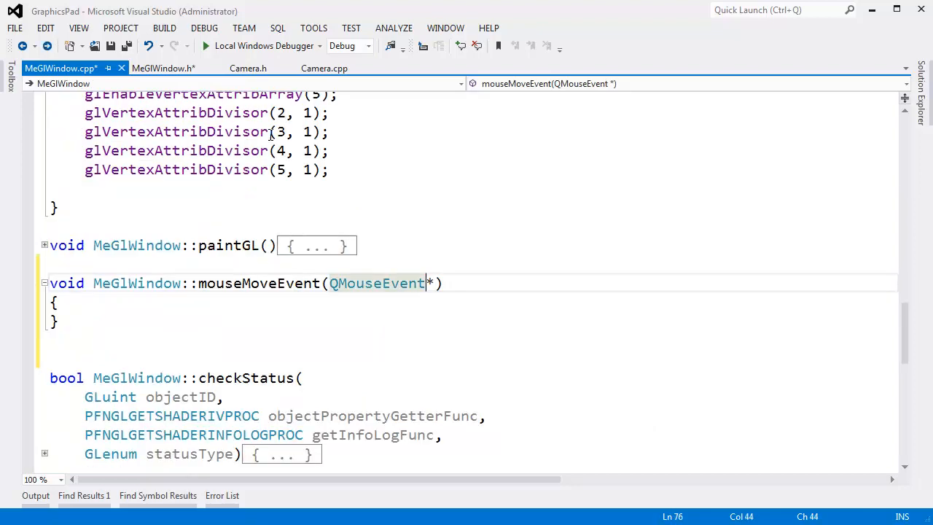
key(ctrl+Home)
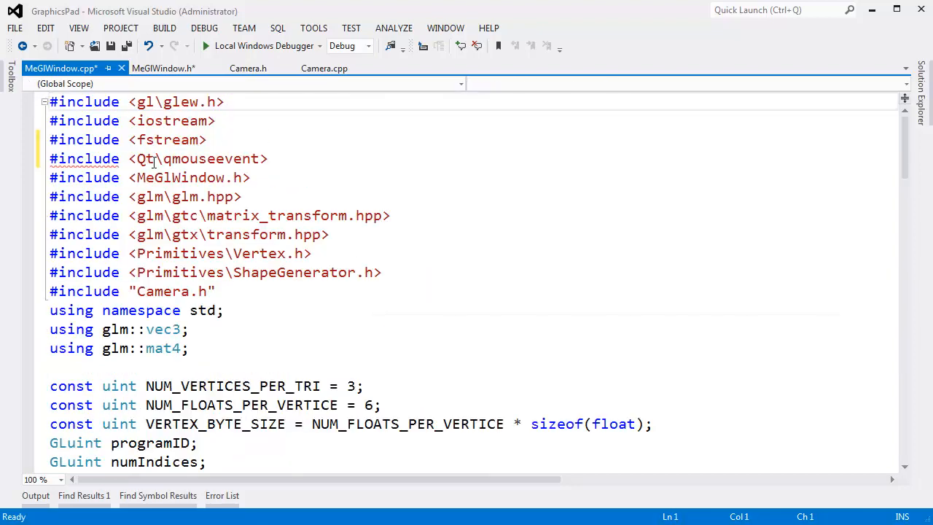
text(Gui)
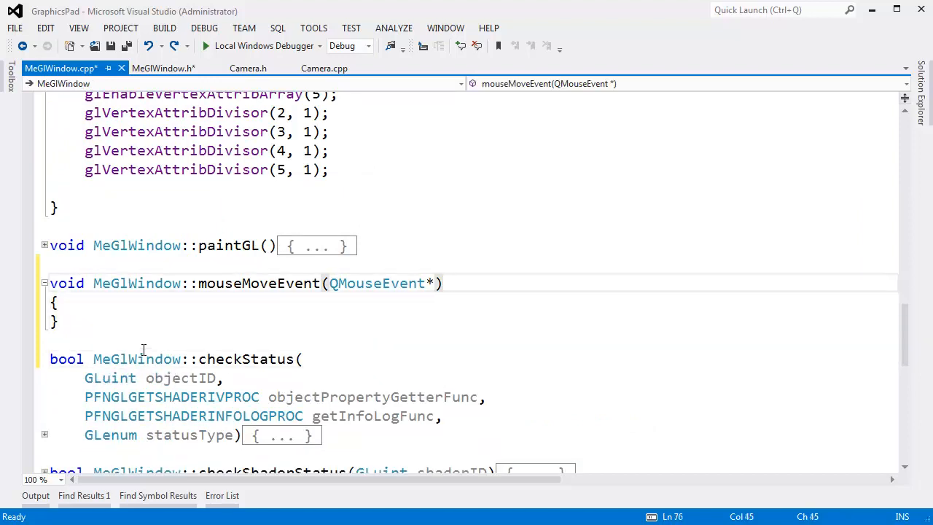
Name the event e, call camera.mouseUpdate(glm::vec2(e->x(), e->y())) and repaint(), then build.
text(e)
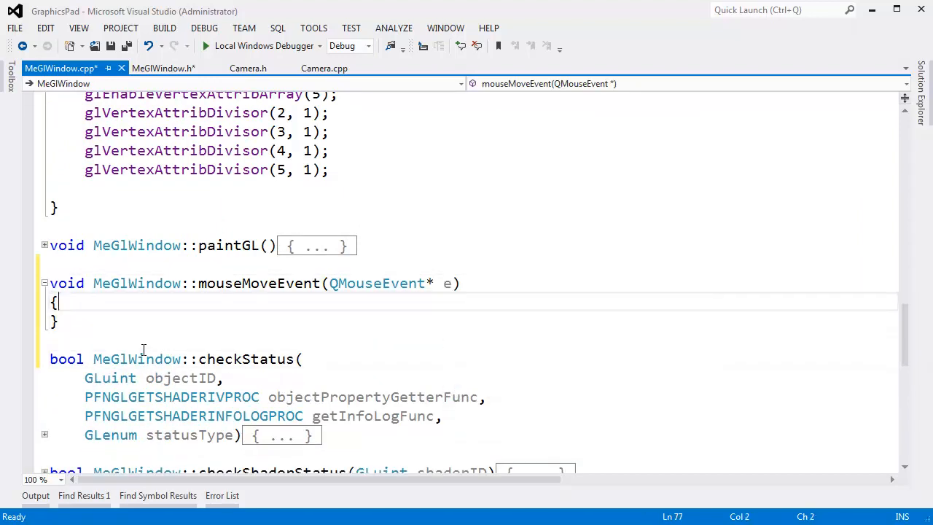
text(camera.mouseUpdate()
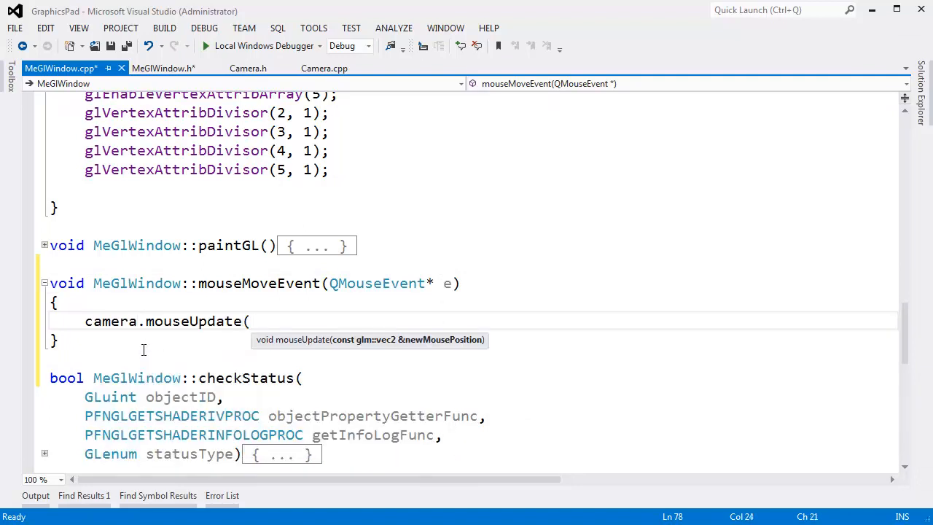
text(glm::vec2(e)
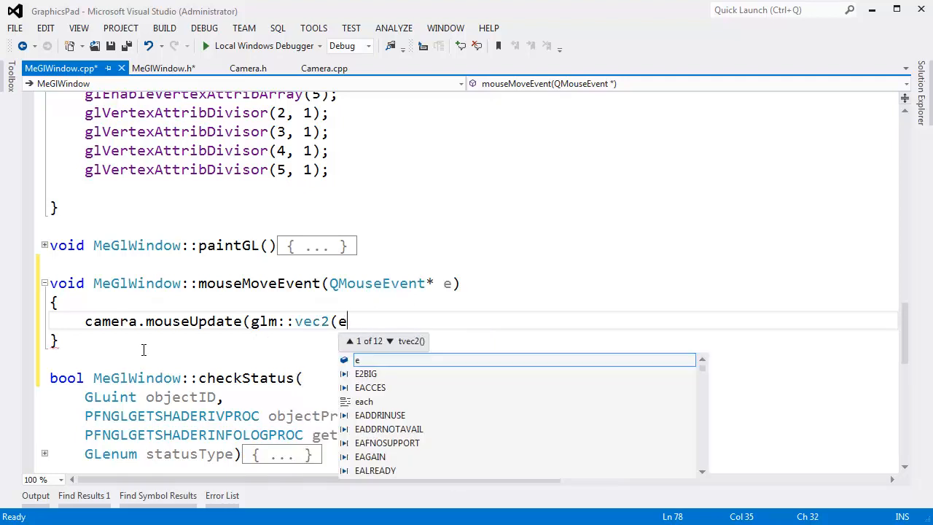
text(->x(), e->y()
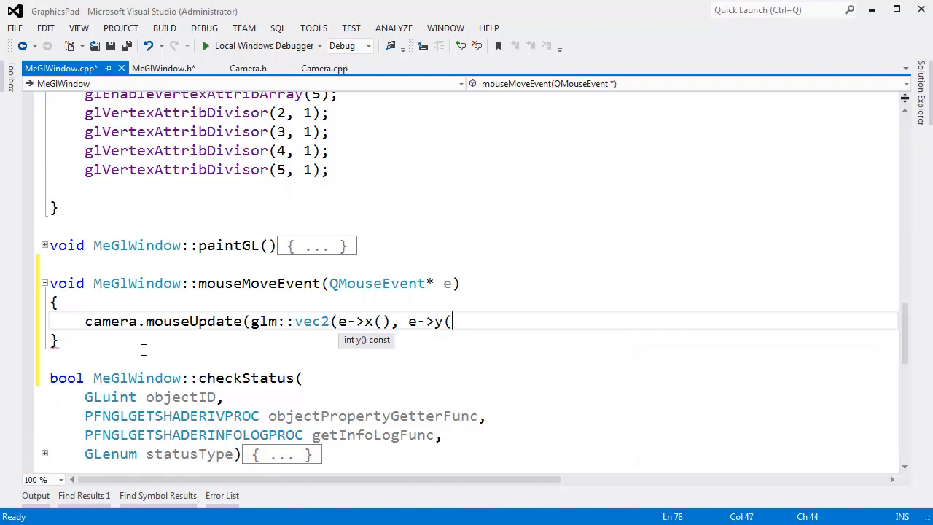
text()));)
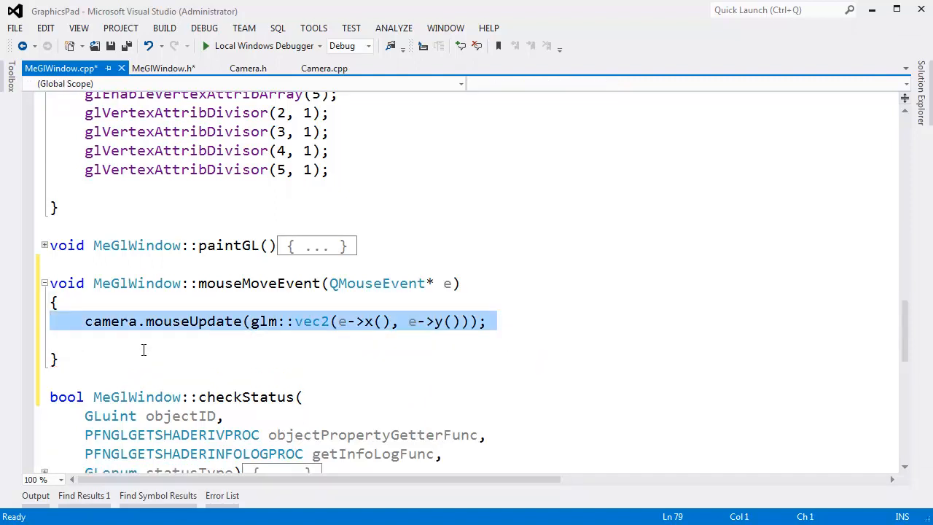
text(repaint()';)
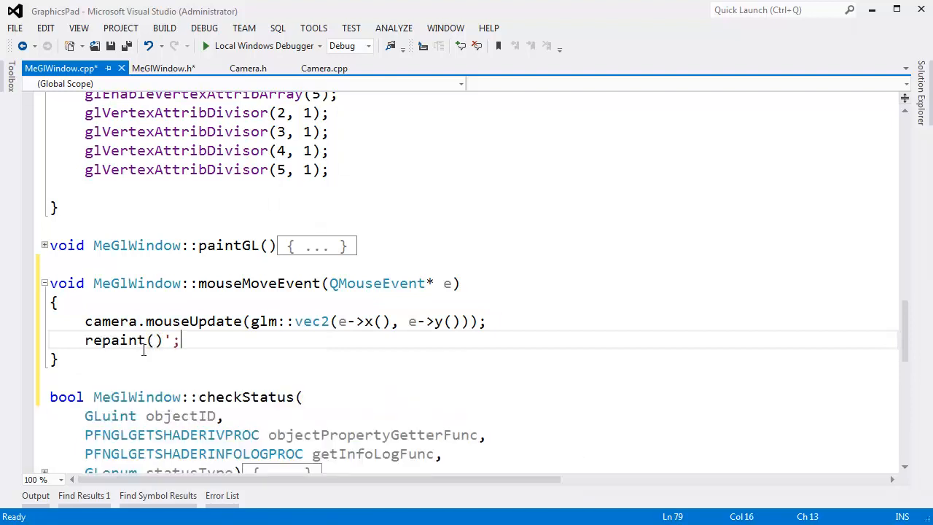
key(Backspace)
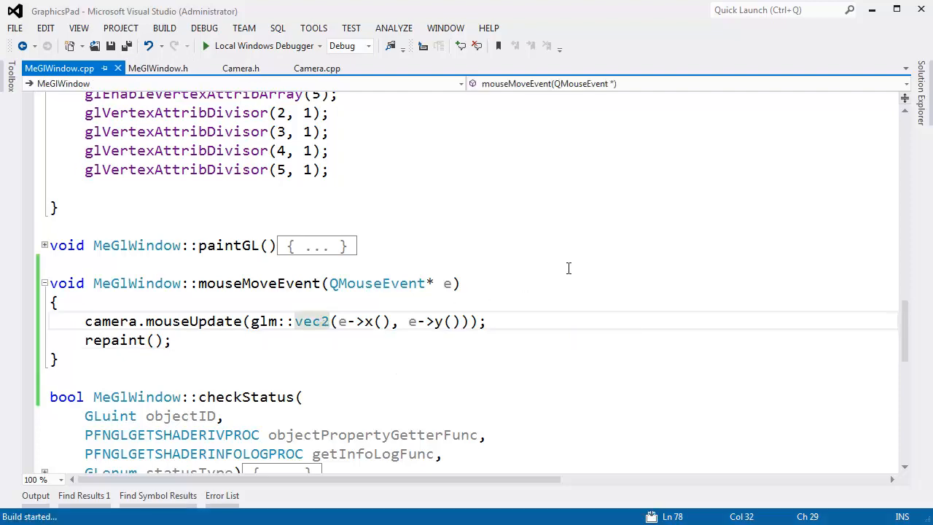
Add setMouseTracking(true); as the first line of initializeGL and run GraphicsPad.
click(206, 45)
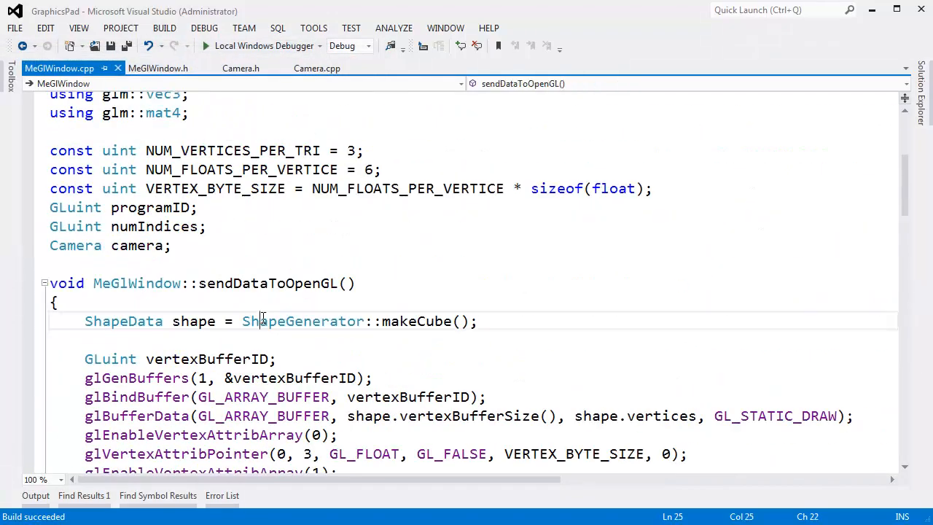
scroll(down, 3)
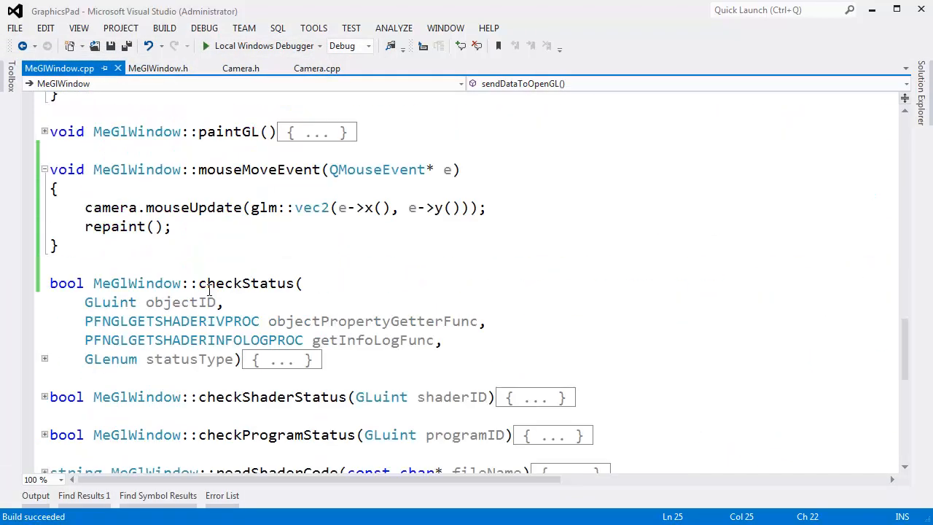
scroll(down, 3)
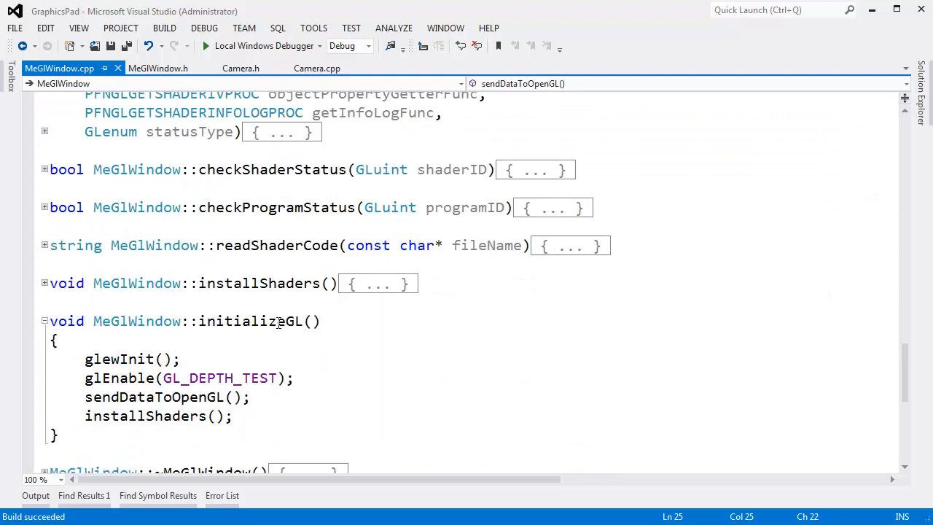
text(setmouseTracking(true)
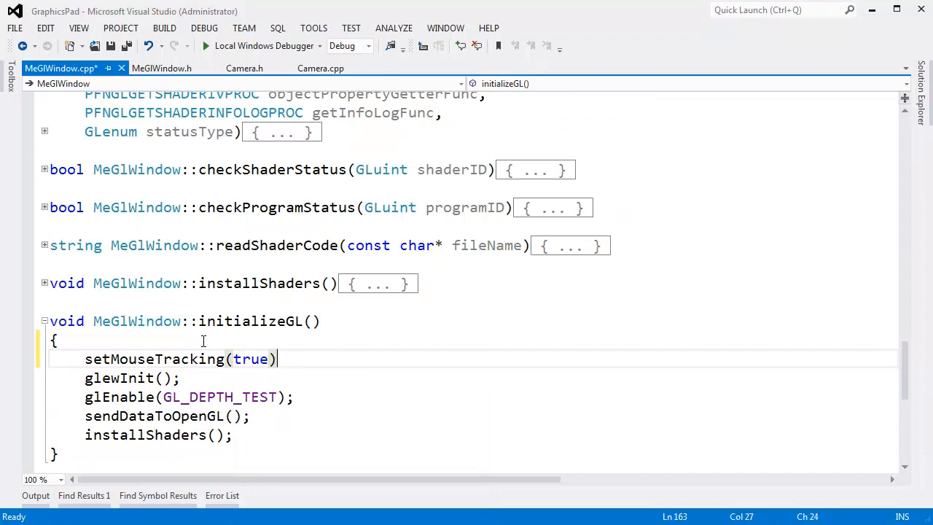
text(;)
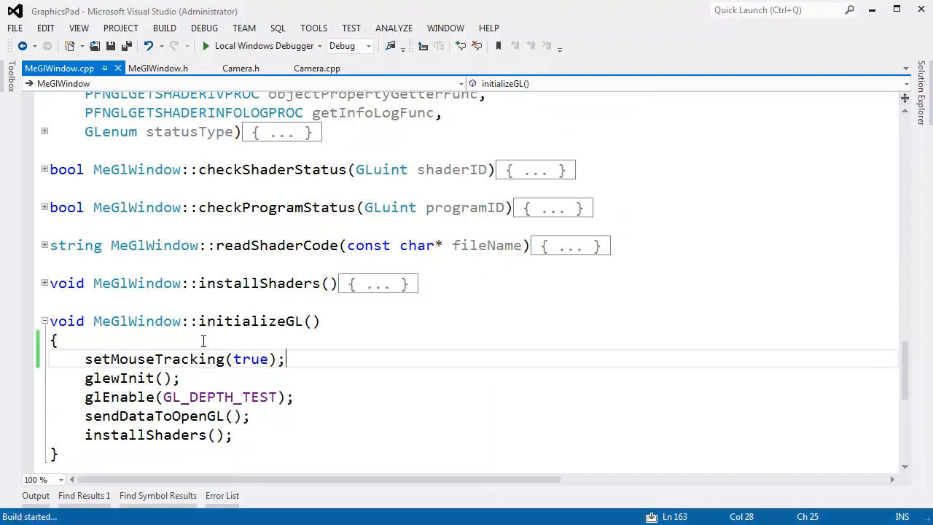
click(205, 46)
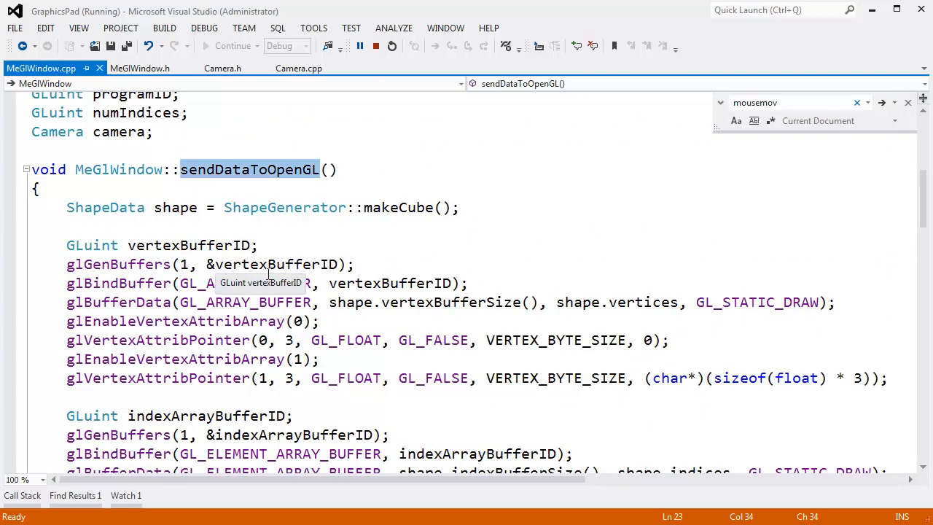
Cut the projectionMatrix/fullTransforms block out of sendDataToOpenGL.
scroll(down, 3)
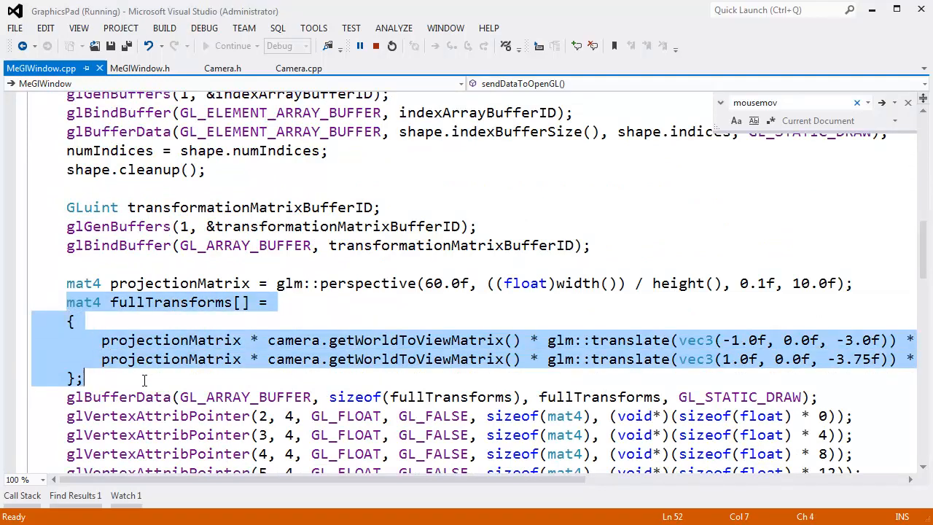
mouse_move(153, 368)
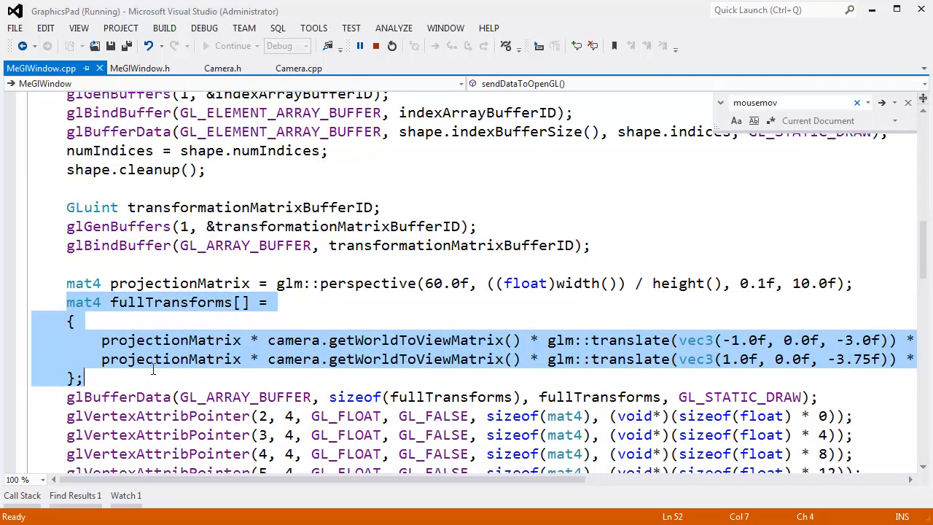
scroll(down, 3)
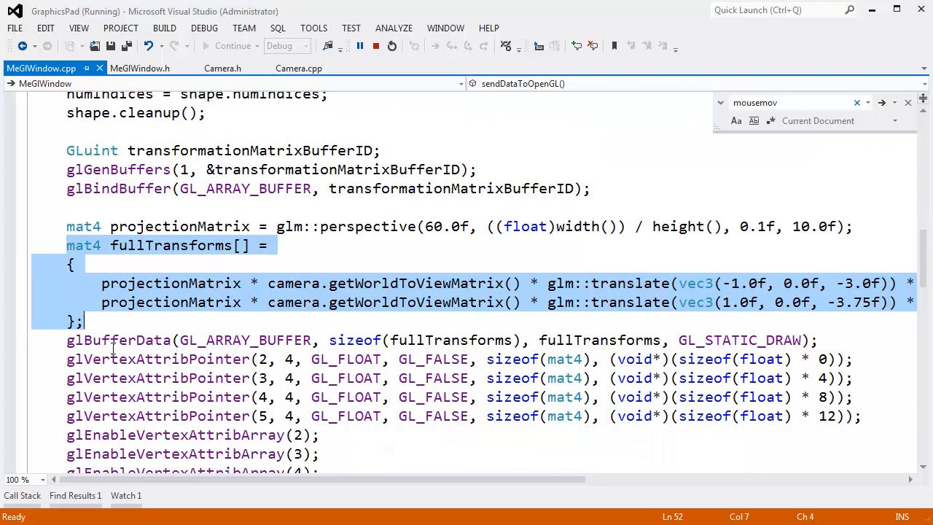
scroll(down, 3)
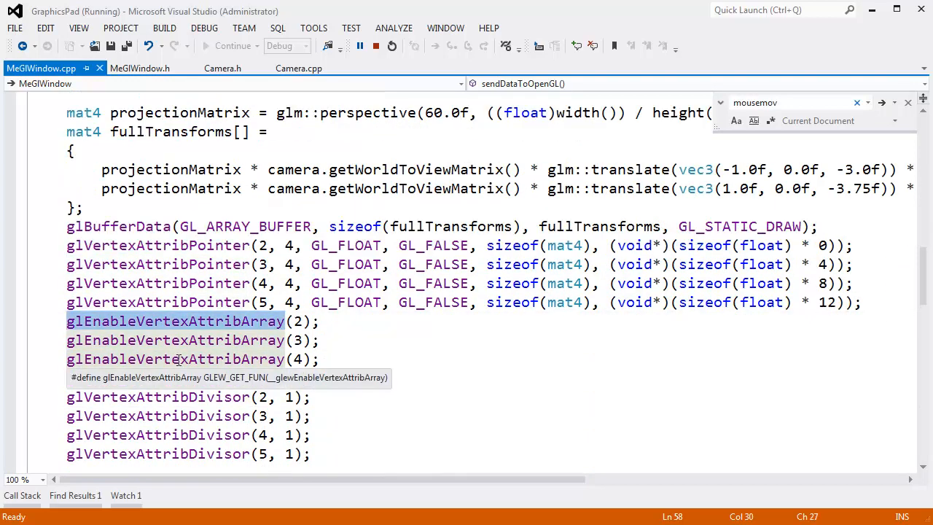
scroll(up, 3)
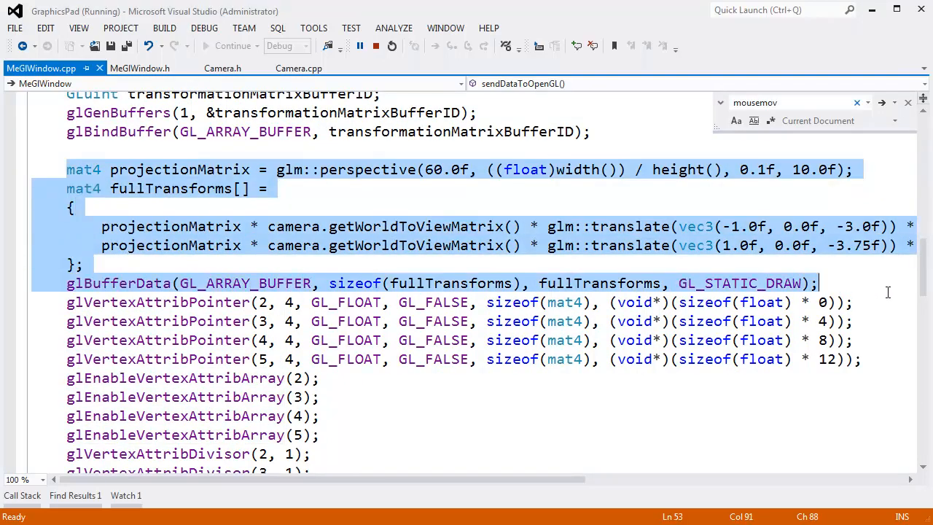
click(872, 226)
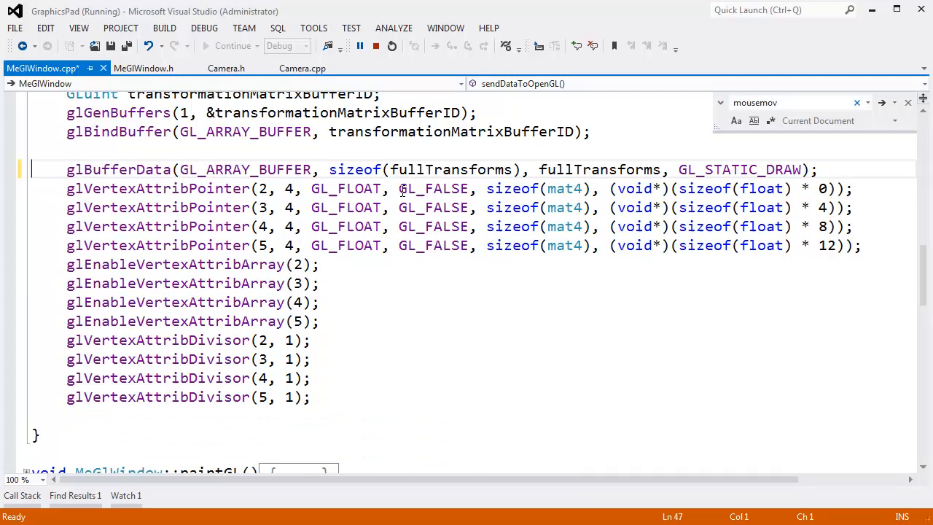
mouse_move(452, 169)
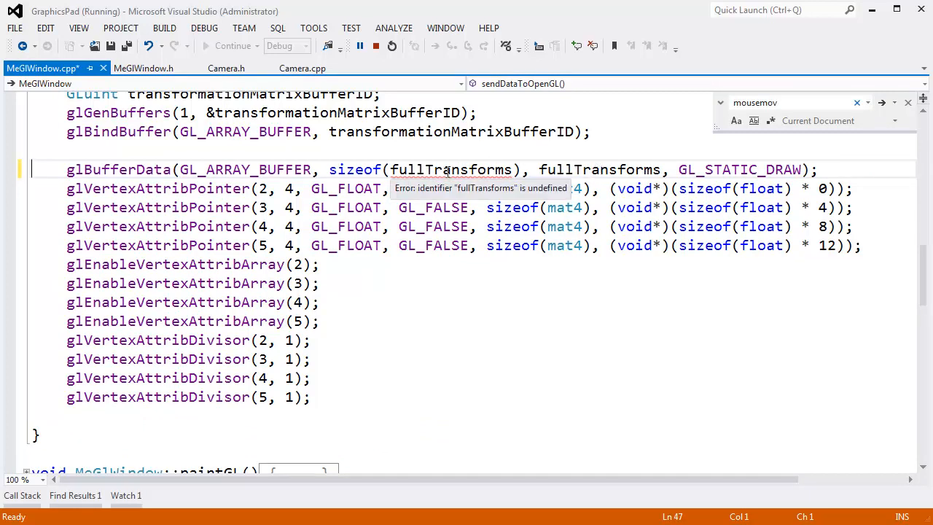
Change glBufferData to reserve sizeof(mat4) * 2 with null data and GL_DYNAMIC_DRAW.
double_click(450, 169)
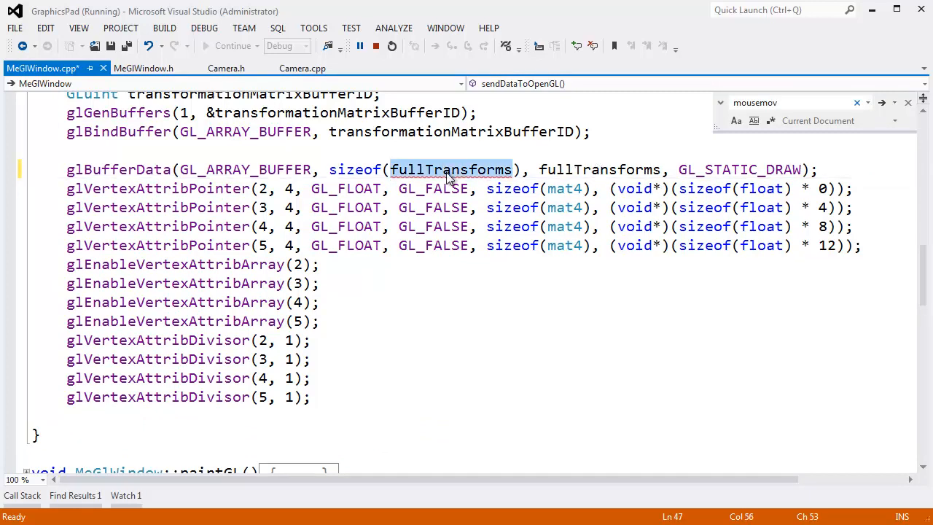
text(mat4)
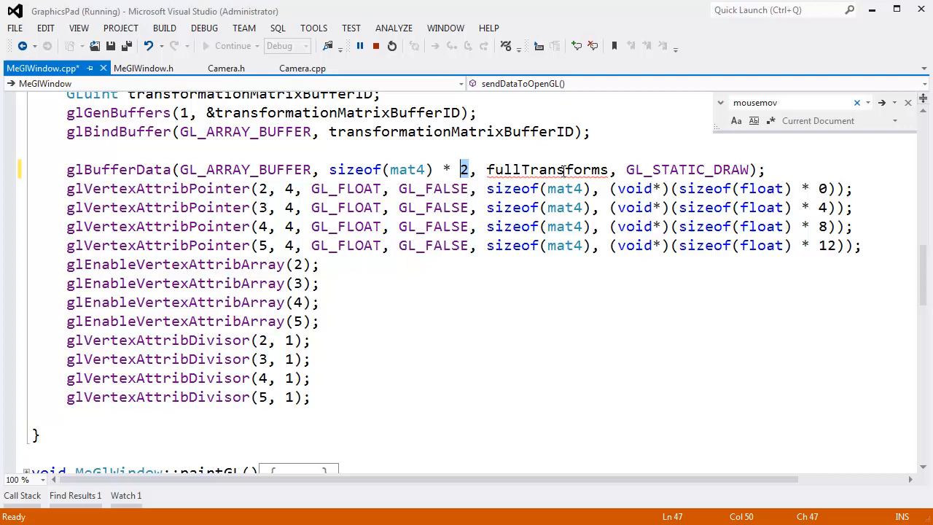
text(0)
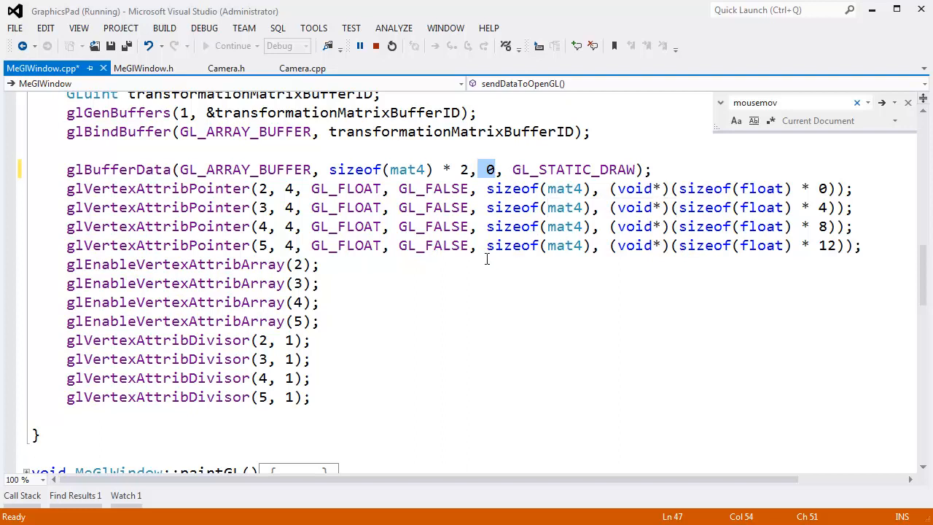
mouse_move(541, 173)
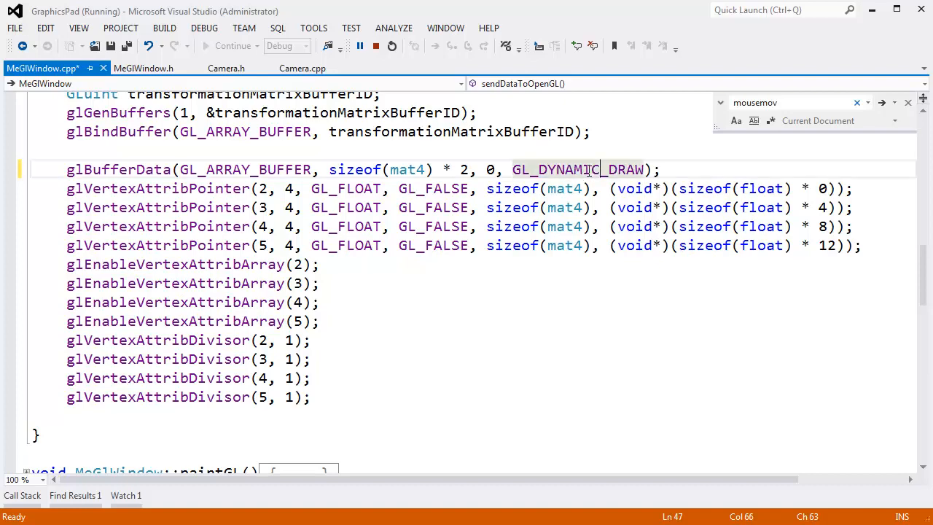
scroll(down, 3)
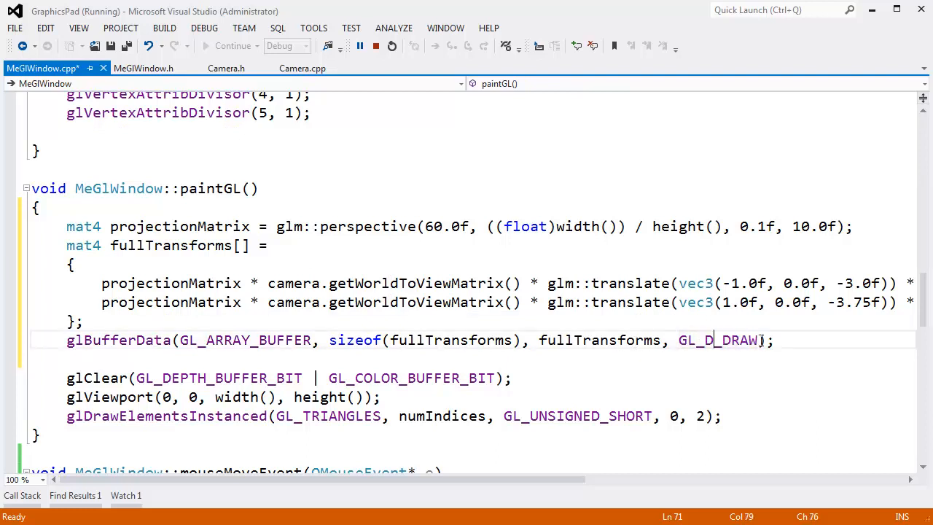
Paste the fullTransforms block into paintGL, uploading sizeof(fullTransforms), fullTransforms with GL_DYNAMIC_DRAW.
text(YNAMIC)
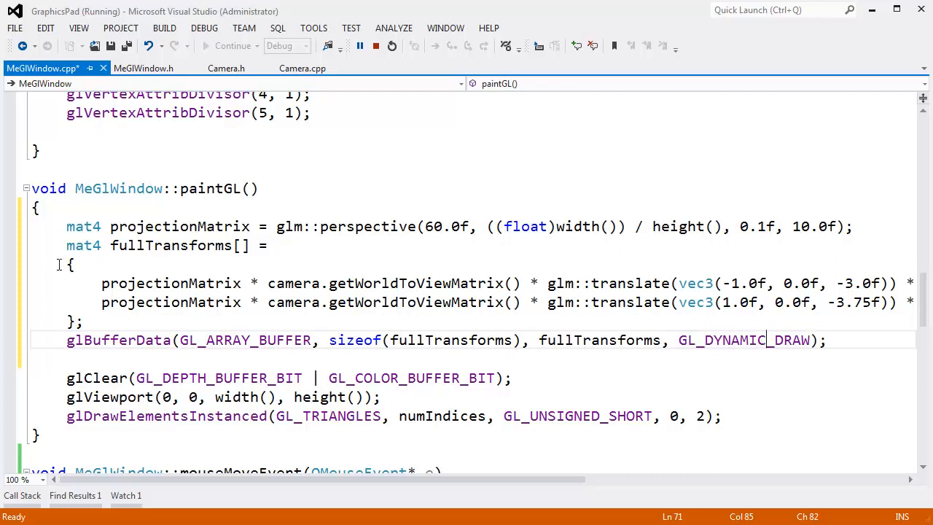
drag(66, 226, 825, 340)
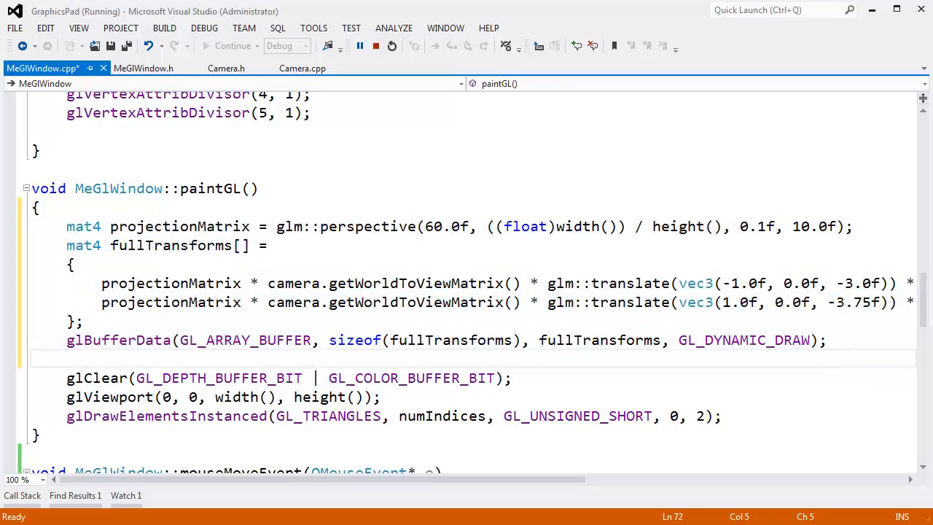
double_click(119, 340)
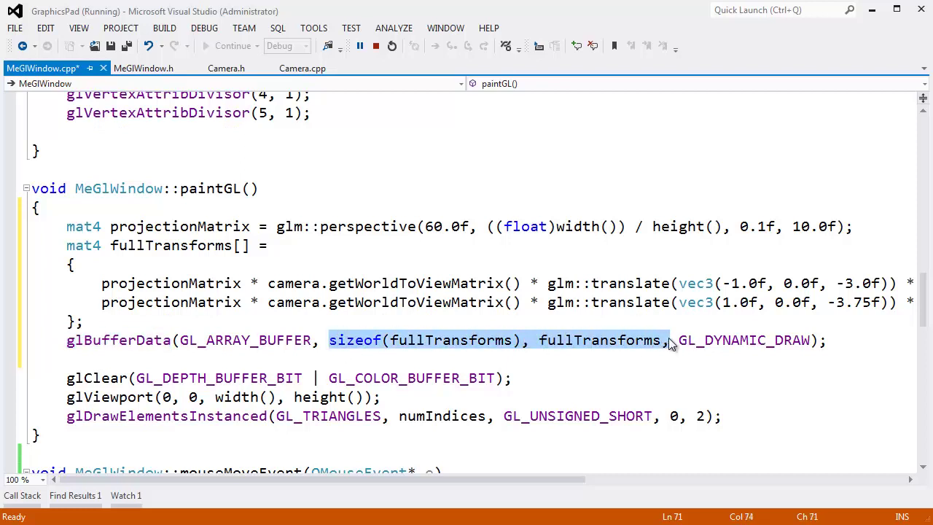
mouse_move(610, 337)
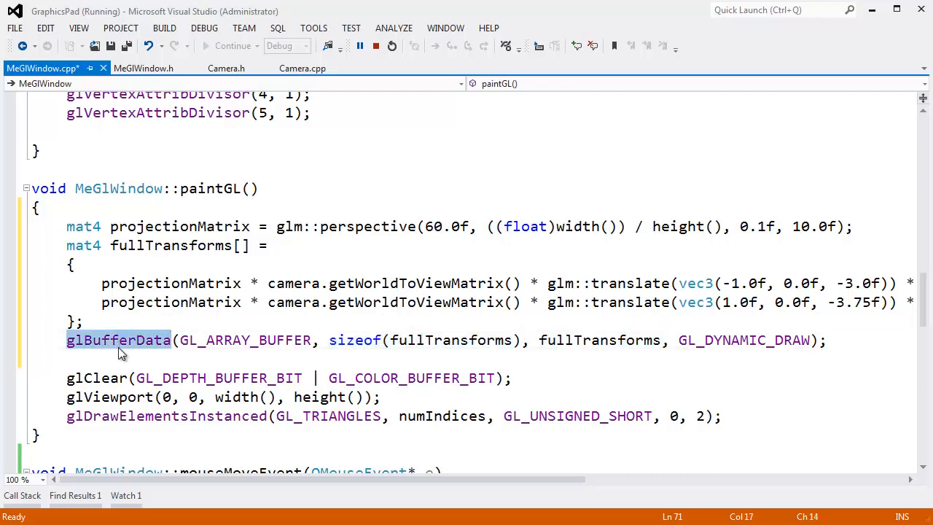
click(579, 321)
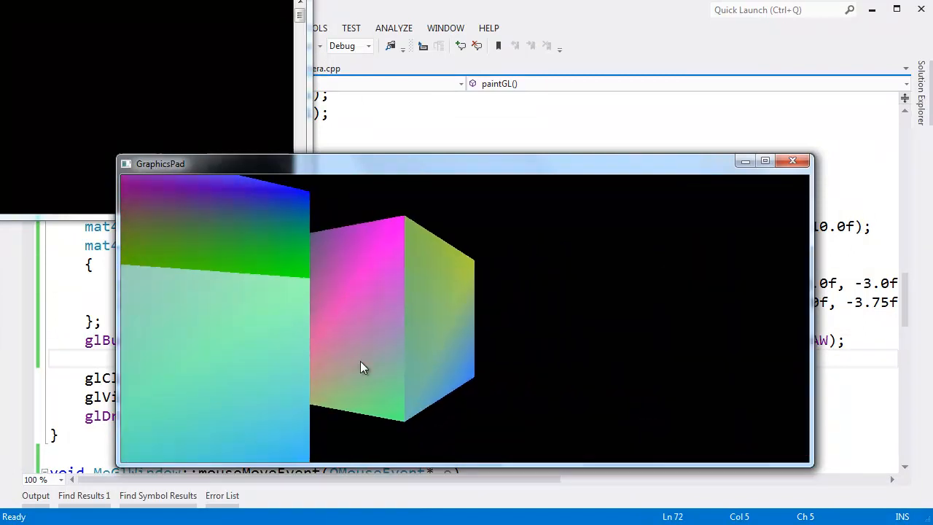
Move the mouse in GraphicsPad to turn the camera around the two cubes.
drag(365, 367, 419, 367)
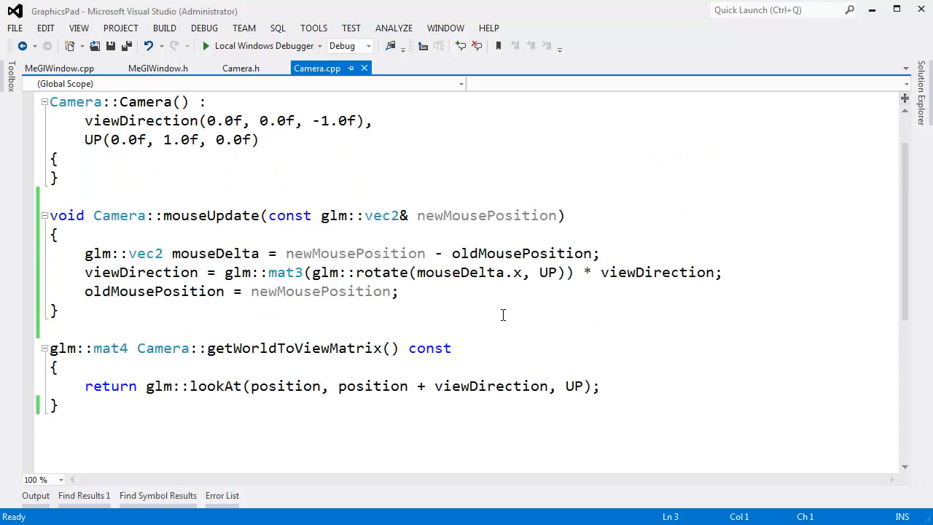
Negate mouseDelta.x in glm::rotate in Camera.cpp and rerun GraphicsPad.
click(415, 272)
text(-)
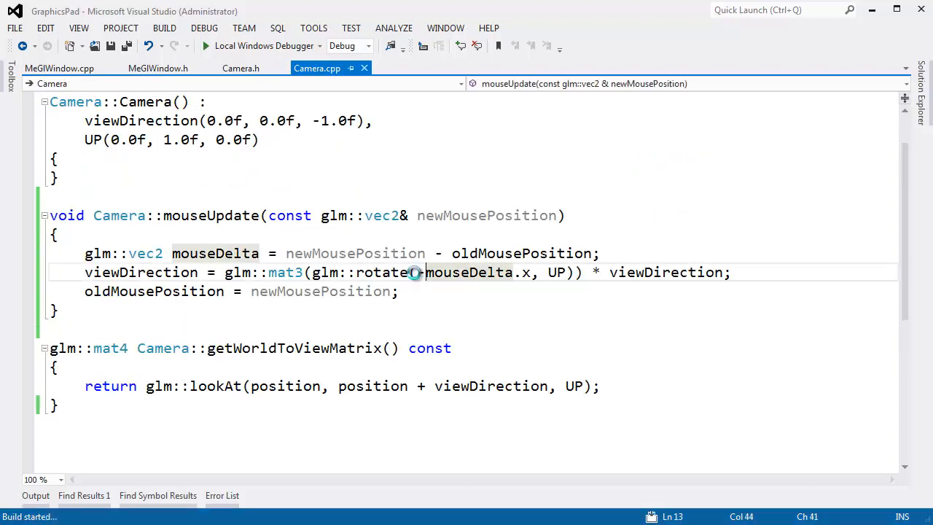
click(206, 45)
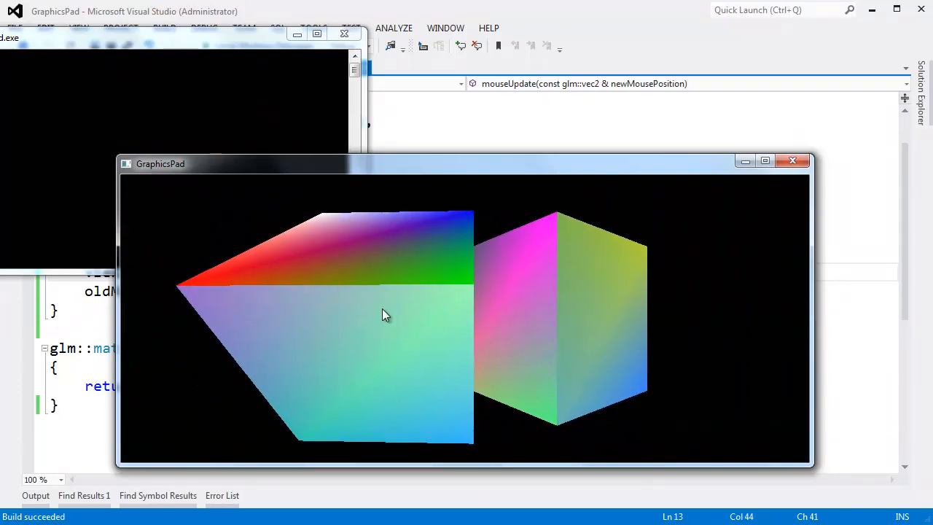
click(792, 161)
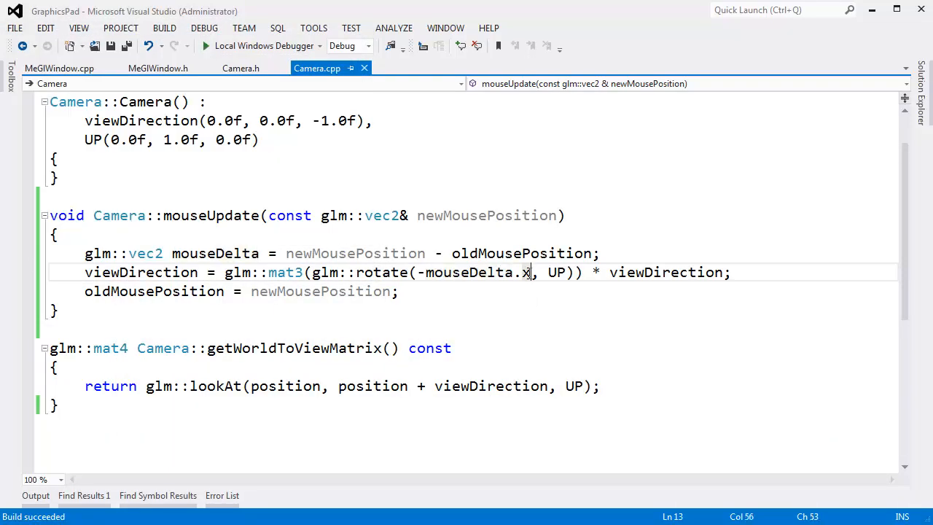
Scale the rotation angle to -mouseDelta.x * 0.5f.
text(* 0)
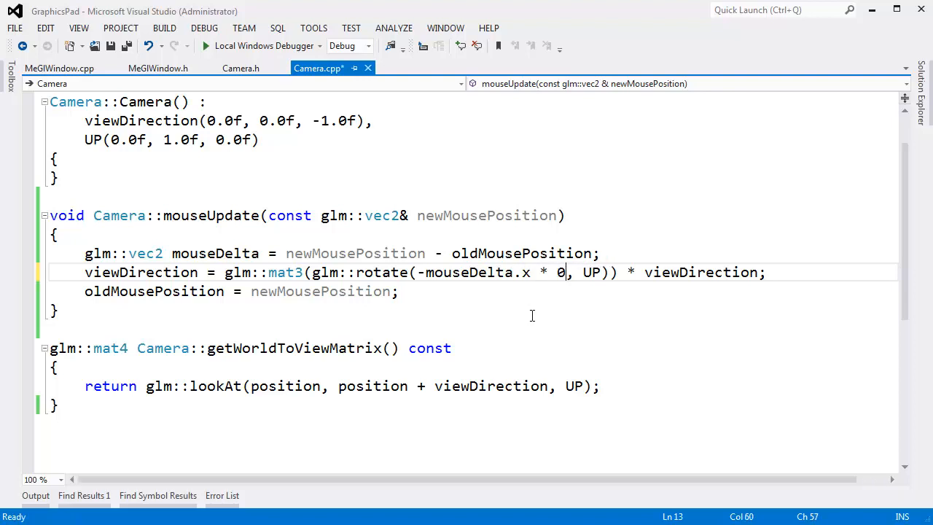
text(.5)
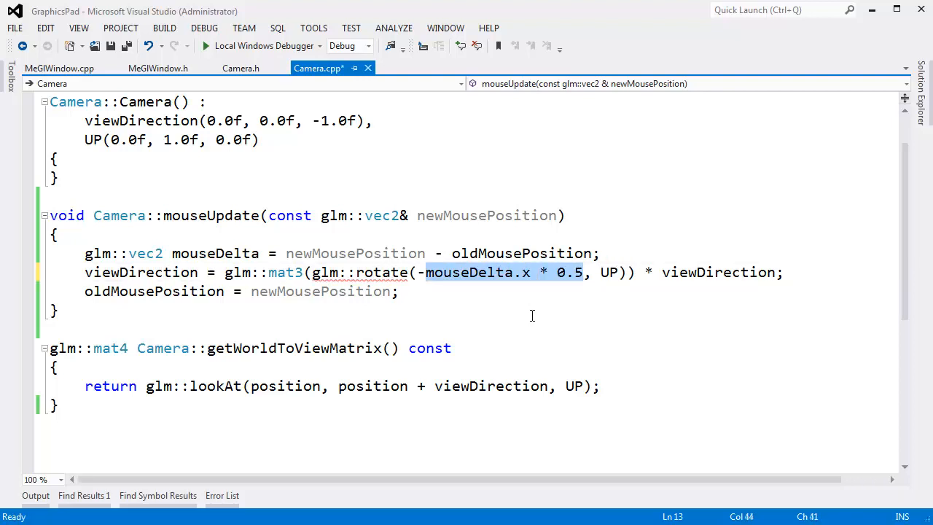
click(555, 272)
text(f)
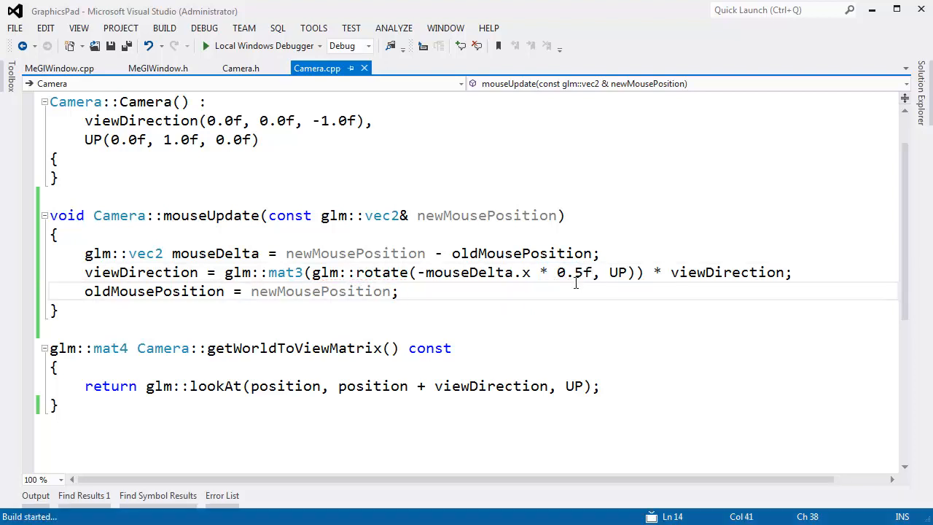
Rerun GraphicsPad and turn the camera to view the cubes with the slower rotation.
click(206, 45)
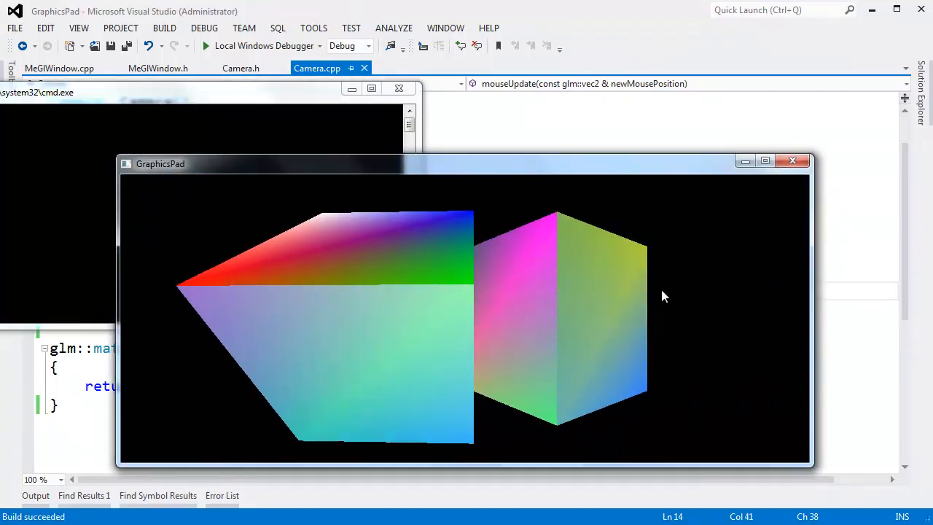
drag(663, 296, 583, 304)
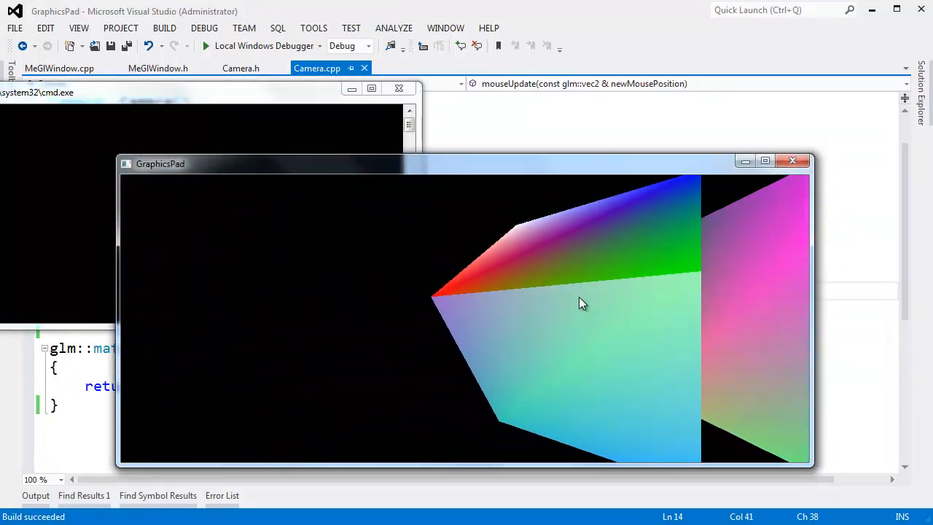